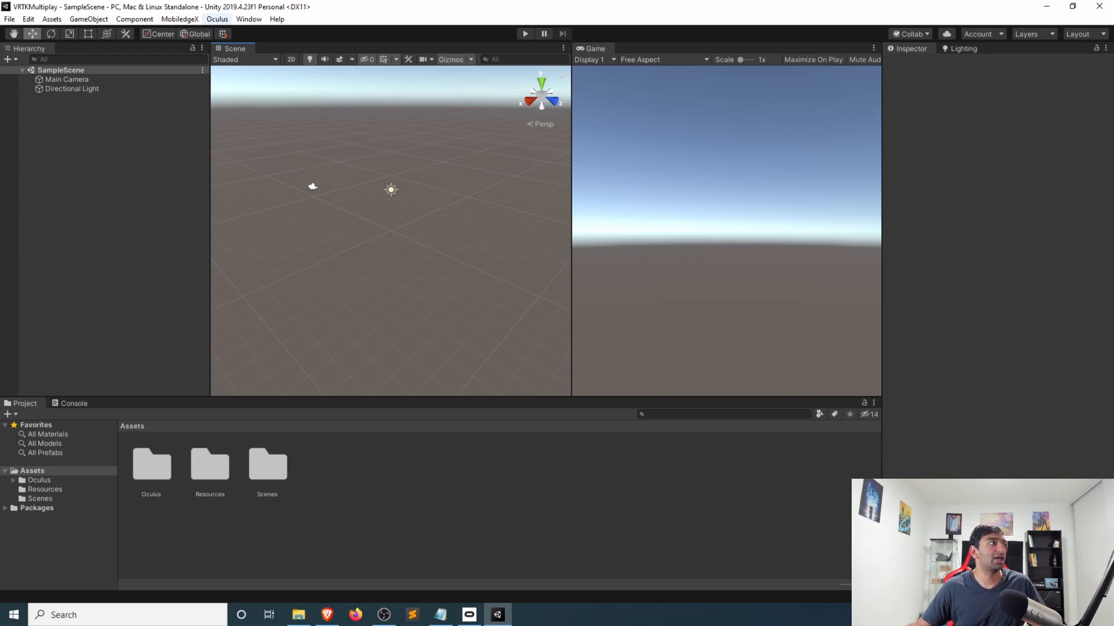
# Review the TrackedAlias, OculusIntegration and Interactables packages in Package Manager, then close it.
pyautogui.click(247, 19)
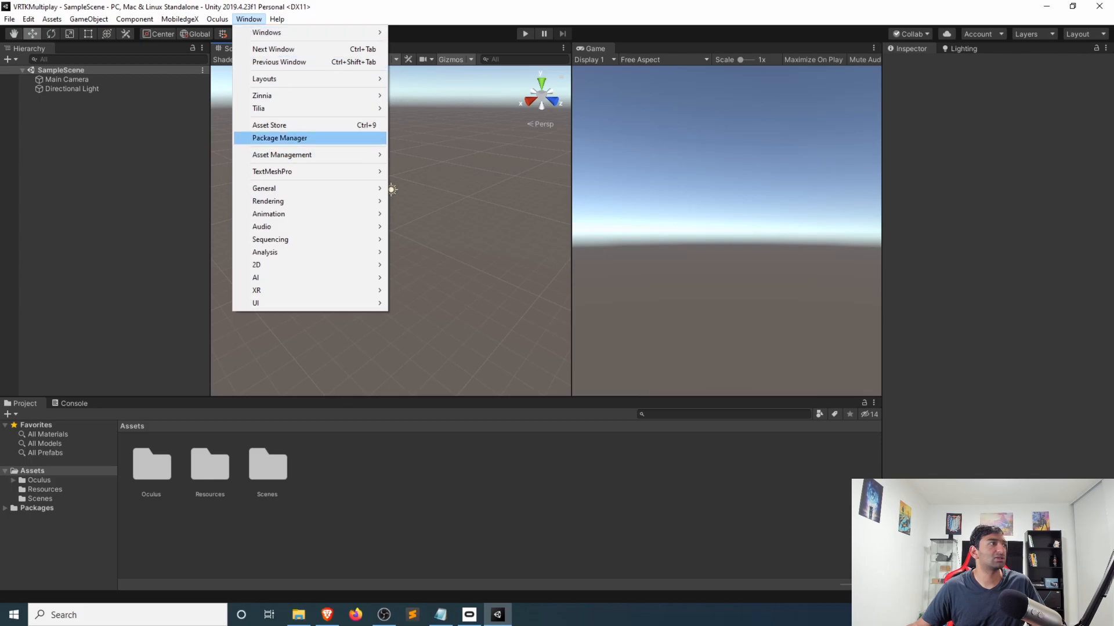
pyautogui.click(279, 138)
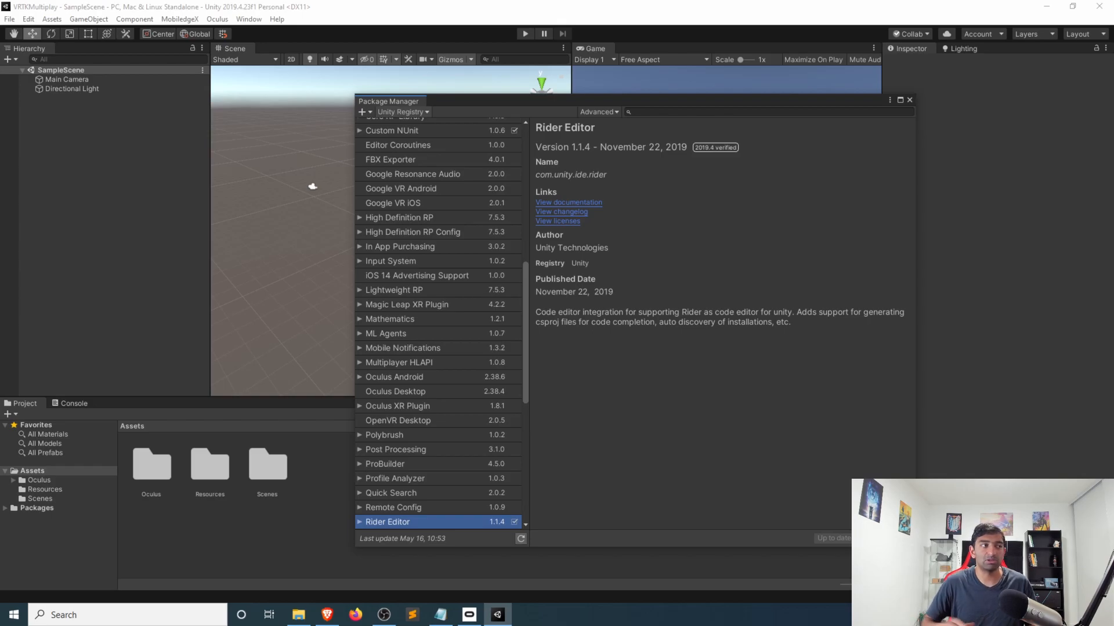
pyautogui.click(402, 112)
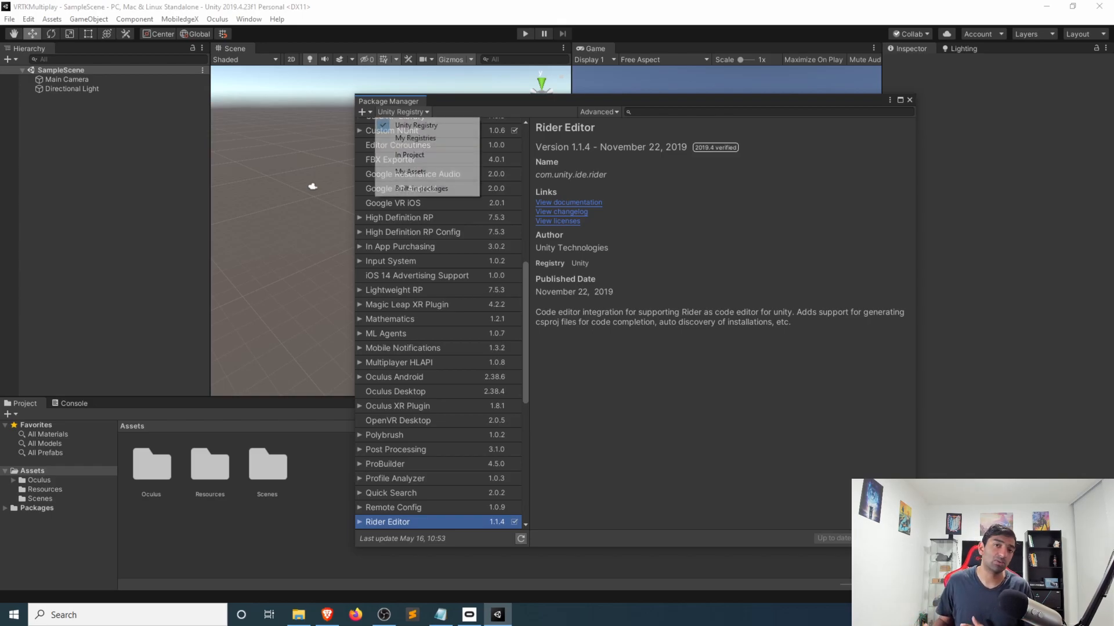
pyautogui.click(415, 138)
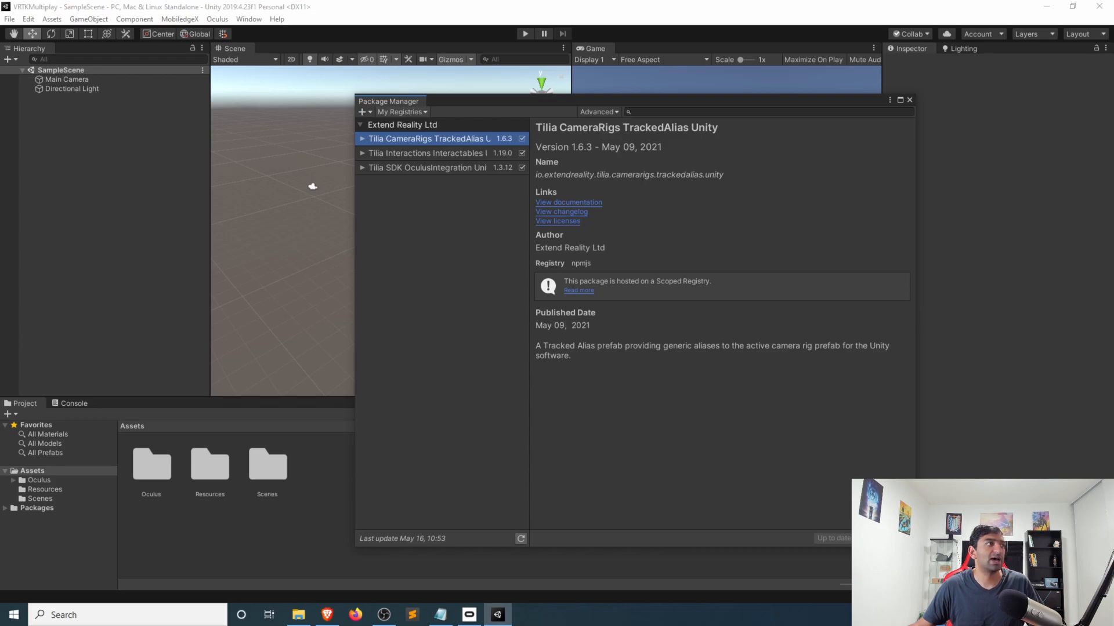
pyautogui.click(401, 111)
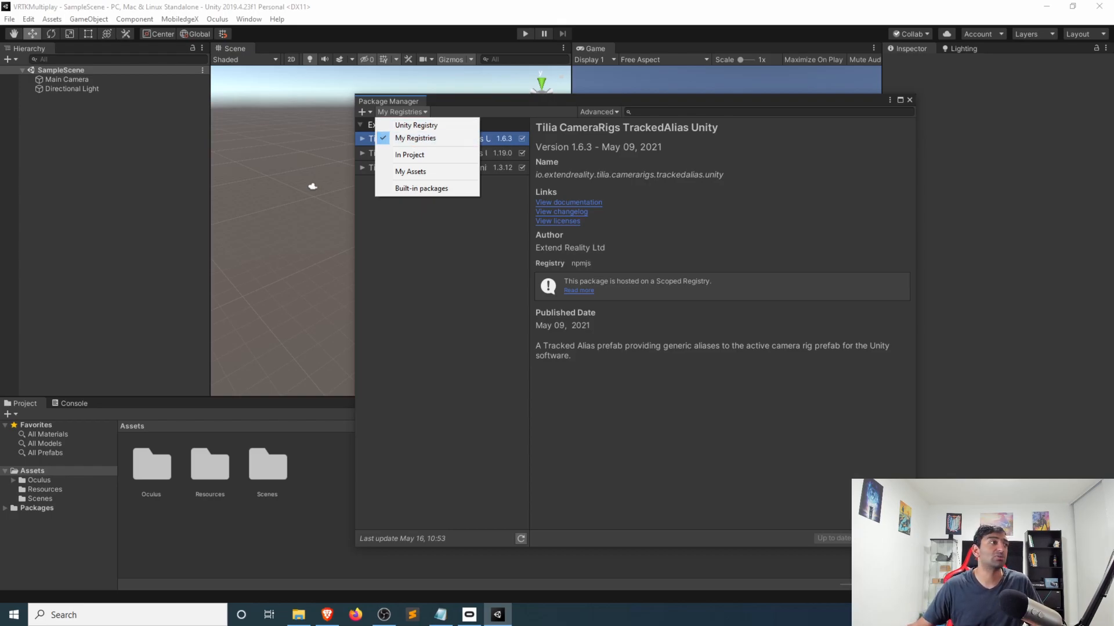
pyautogui.click(408, 154)
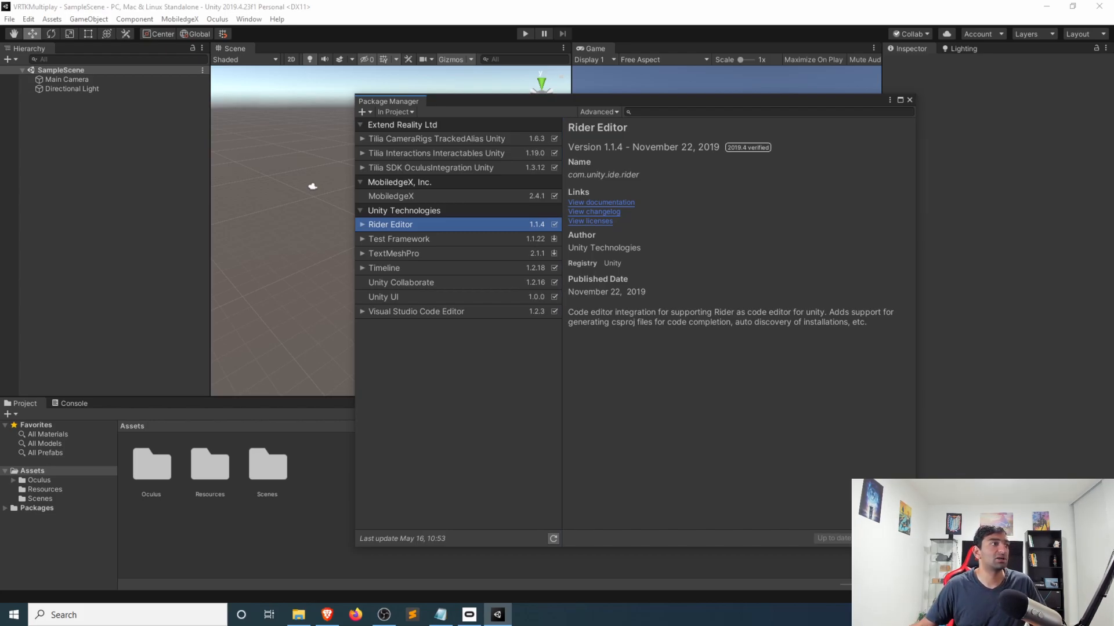
pyautogui.click(431, 168)
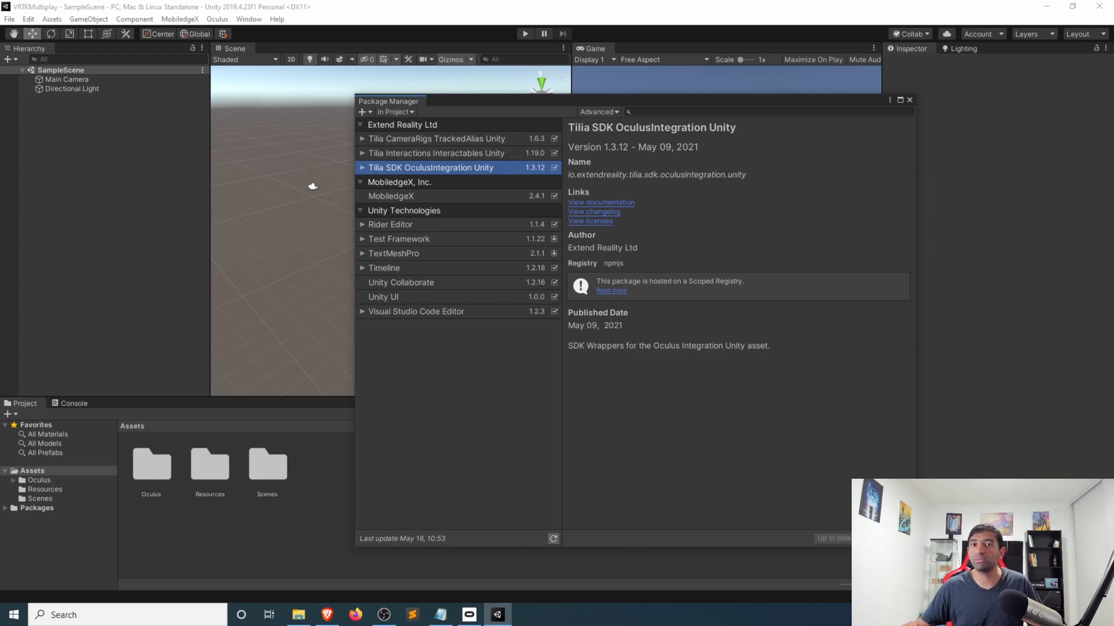
pyautogui.click(436, 153)
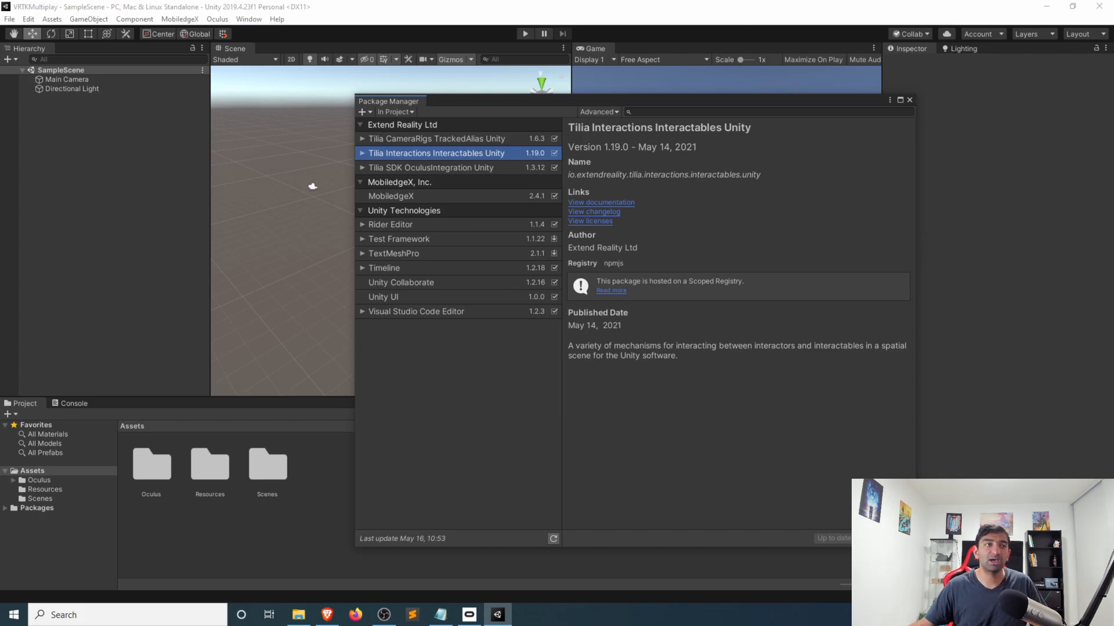
pyautogui.click(436, 139)
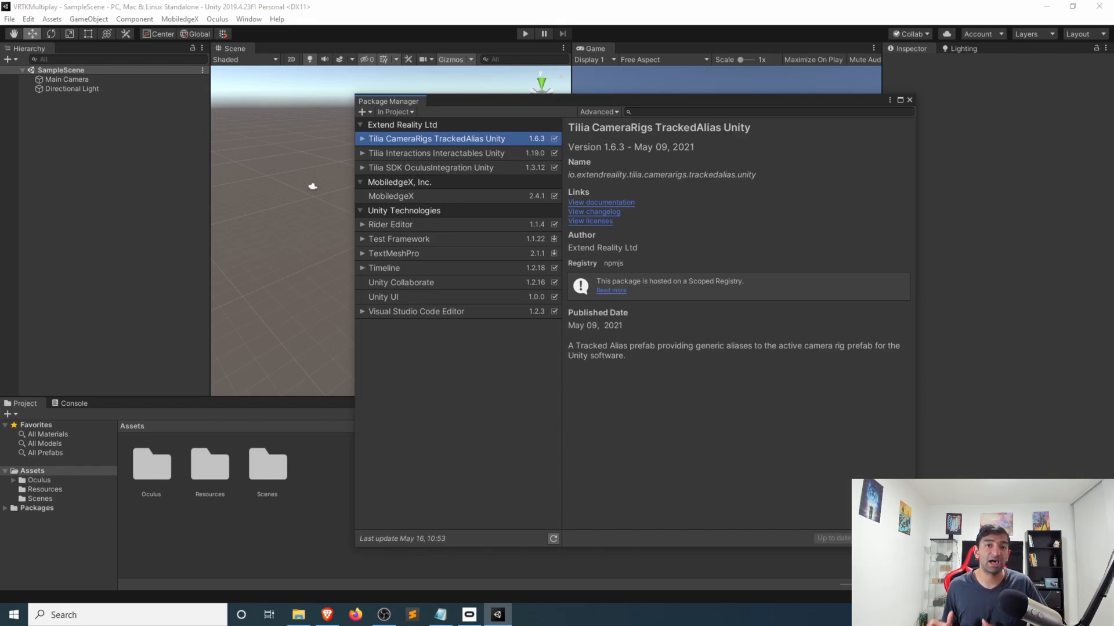
pyautogui.click(908, 99)
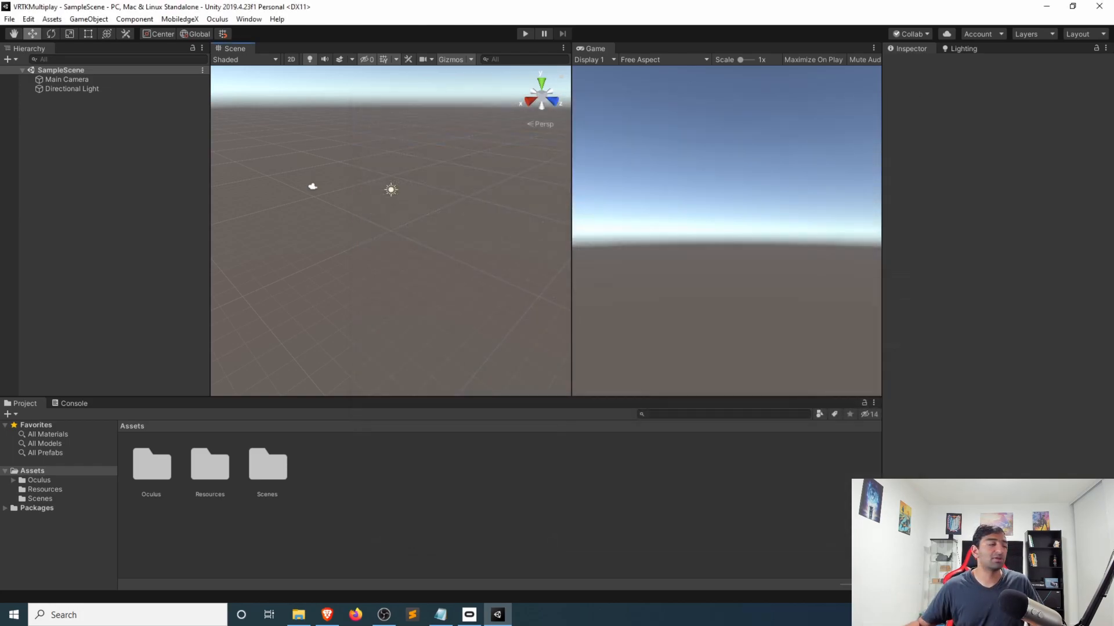
# Import all files of the MobiledgeX EdgeMultiplay example package.
pyautogui.click(32, 470)
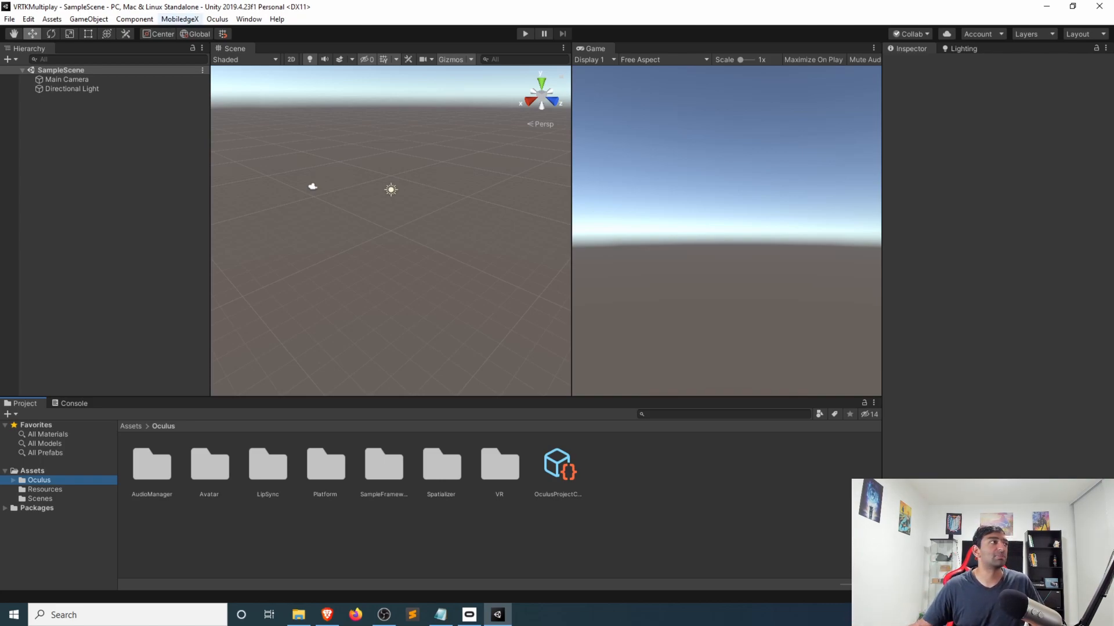
pyautogui.click(180, 18)
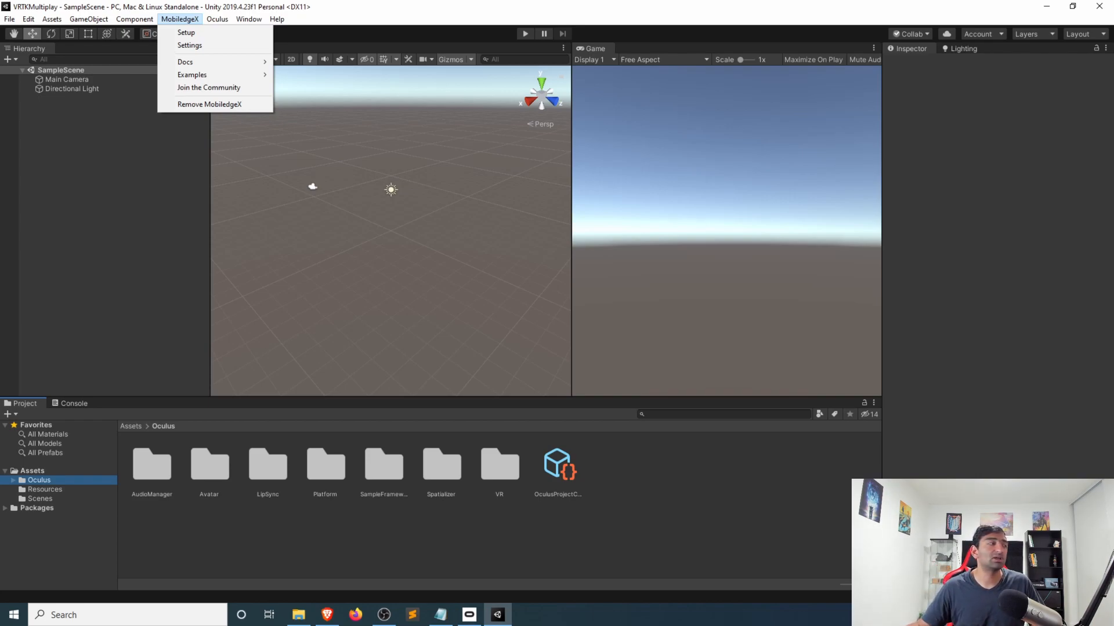
pyautogui.moveTo(192, 75)
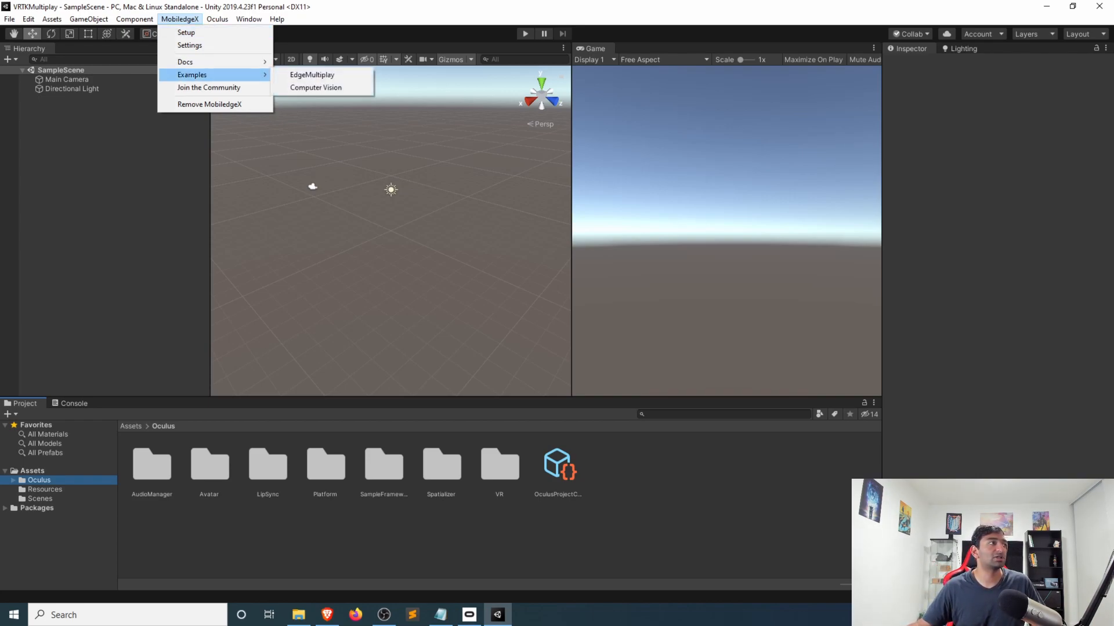
pyautogui.click(311, 75)
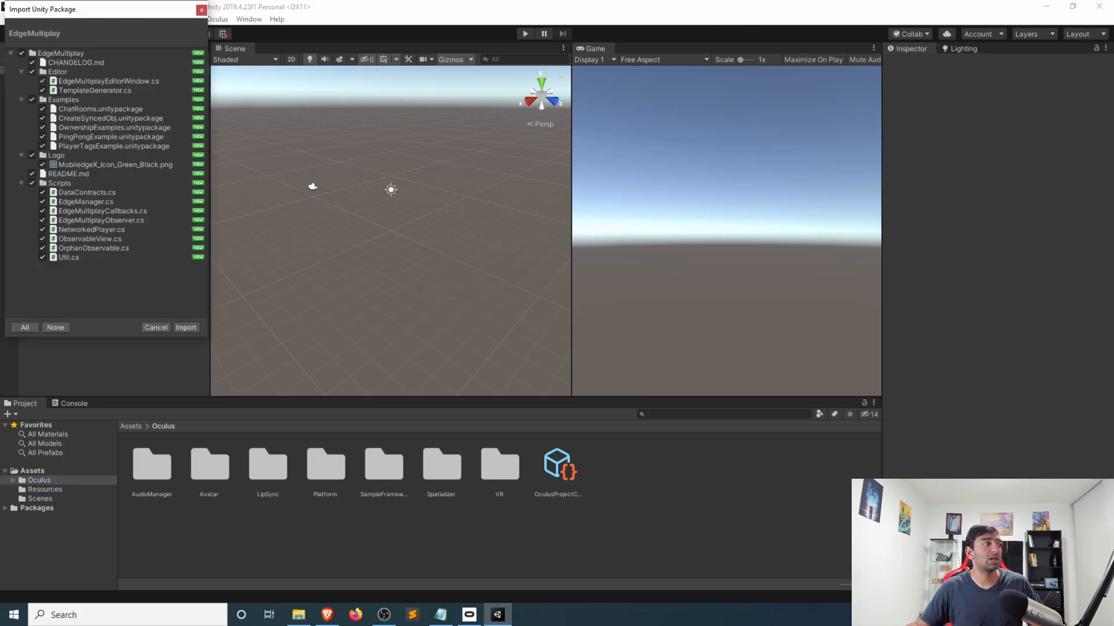
pyautogui.click(186, 327)
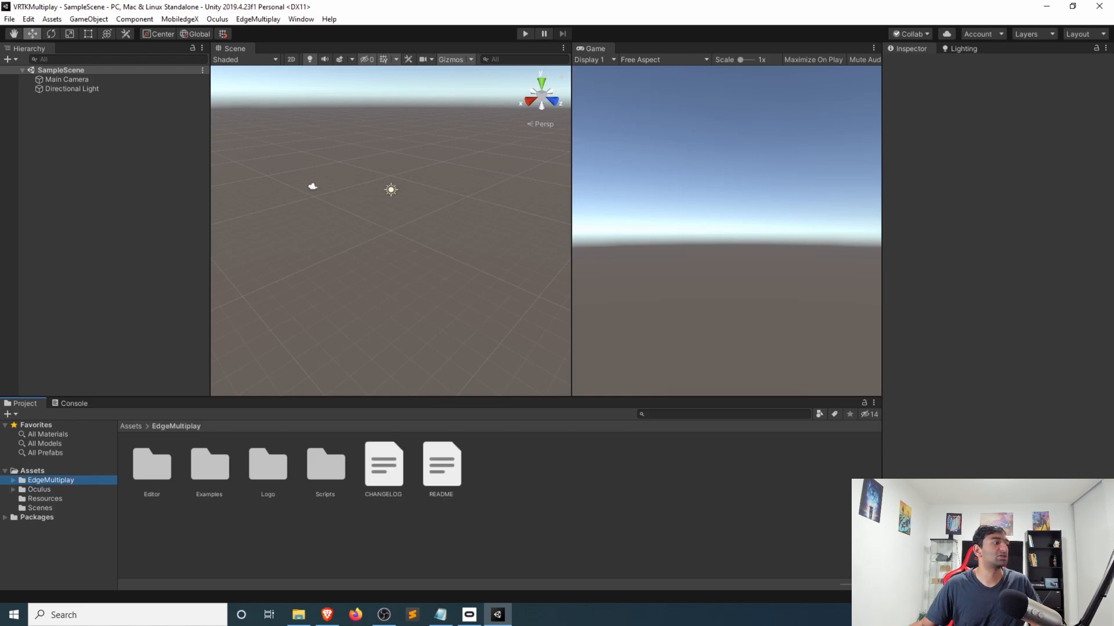
# Run MobiledgeX Setup with organization MobiledgeX-Samples, app EdgeMultiplay, version 1.2, then close the window.
pyautogui.click(258, 18)
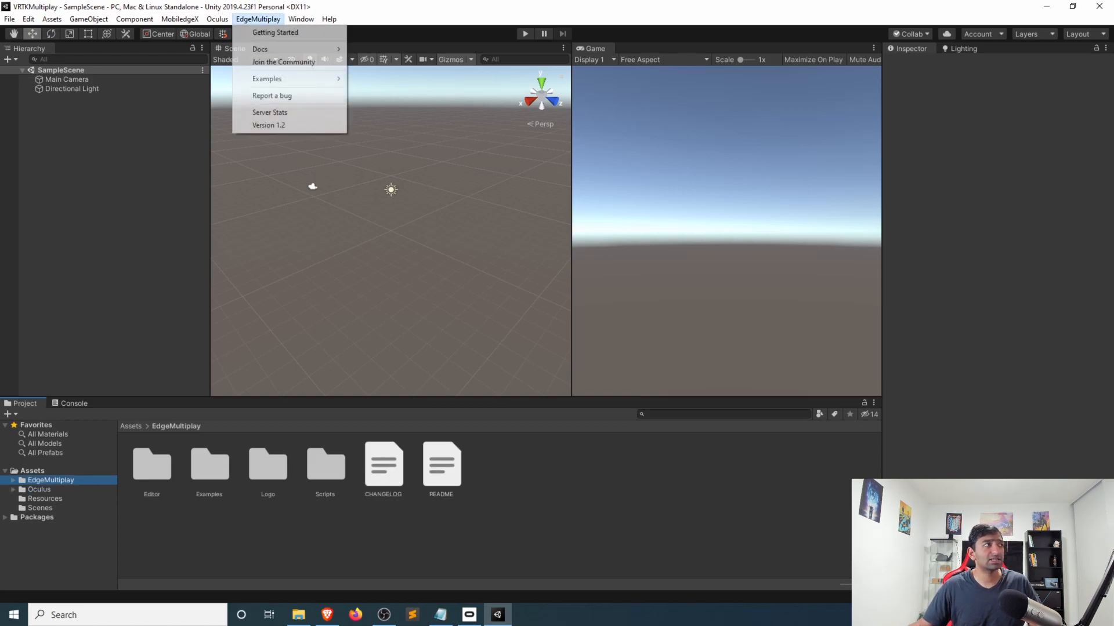
pyautogui.click(179, 18)
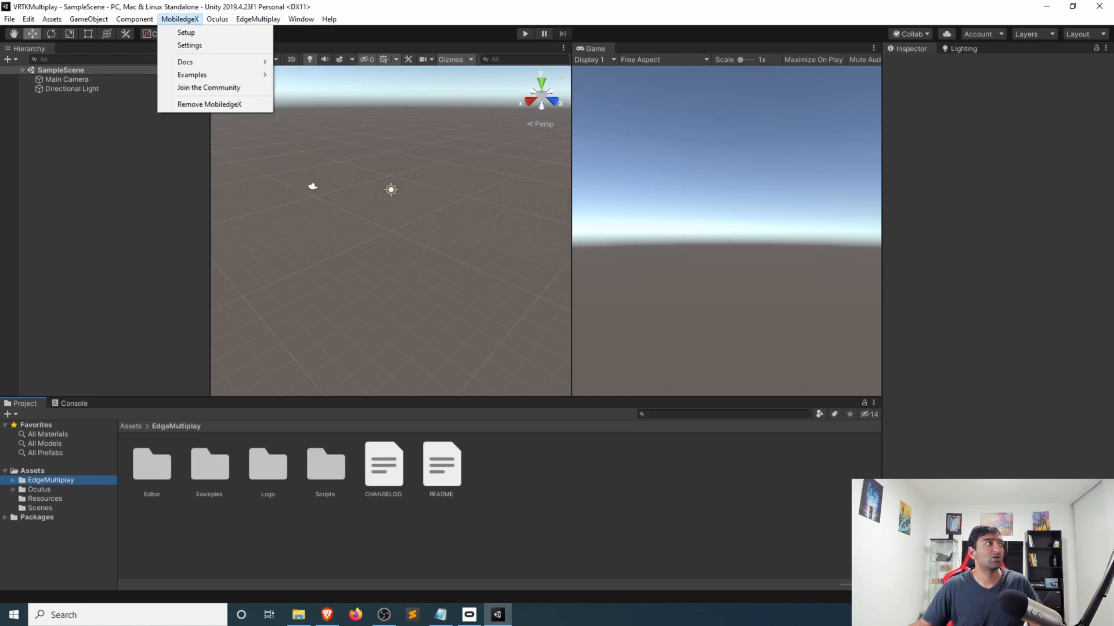
pyautogui.click(186, 32)
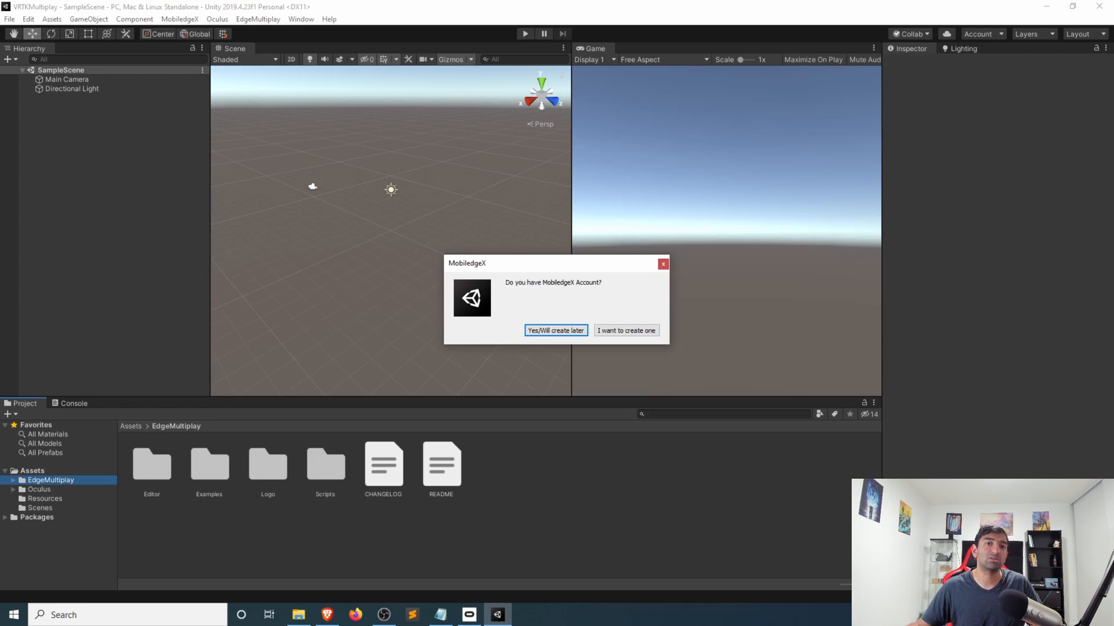
pyautogui.click(555, 330)
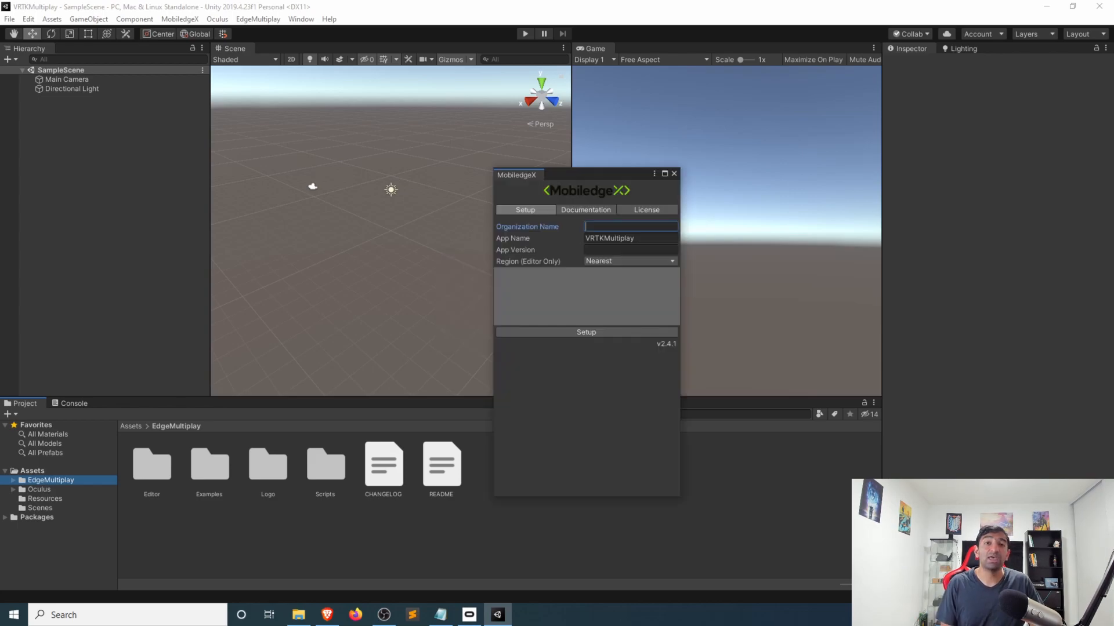
pyautogui.write('MobiledgeX-Samples')
pyautogui.click(630, 250)
pyautogui.write('1.2')
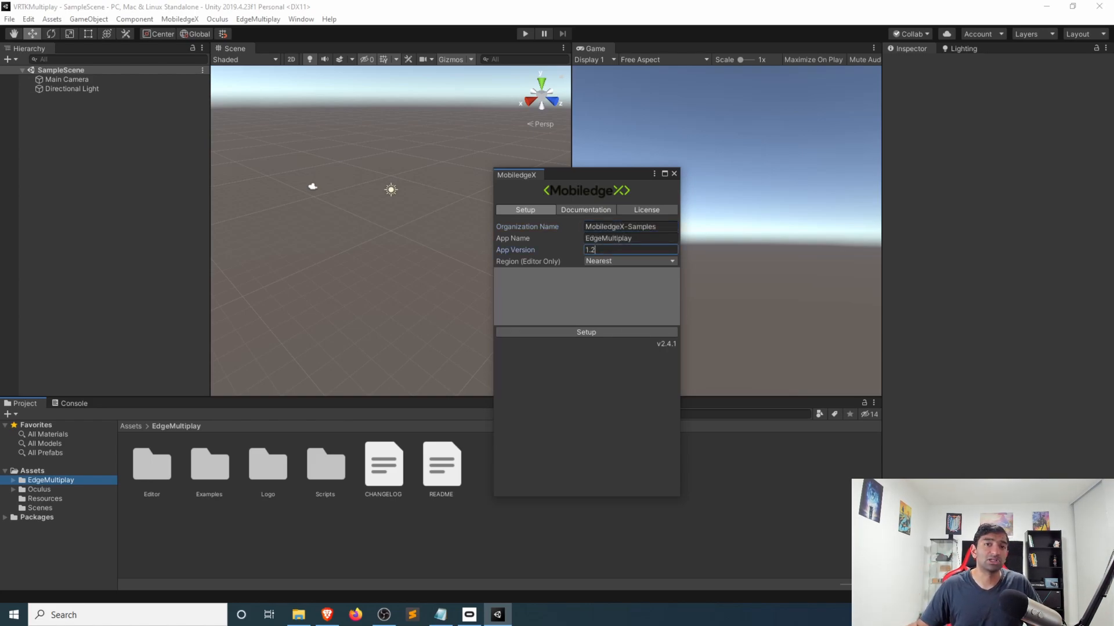
pyautogui.click(585, 332)
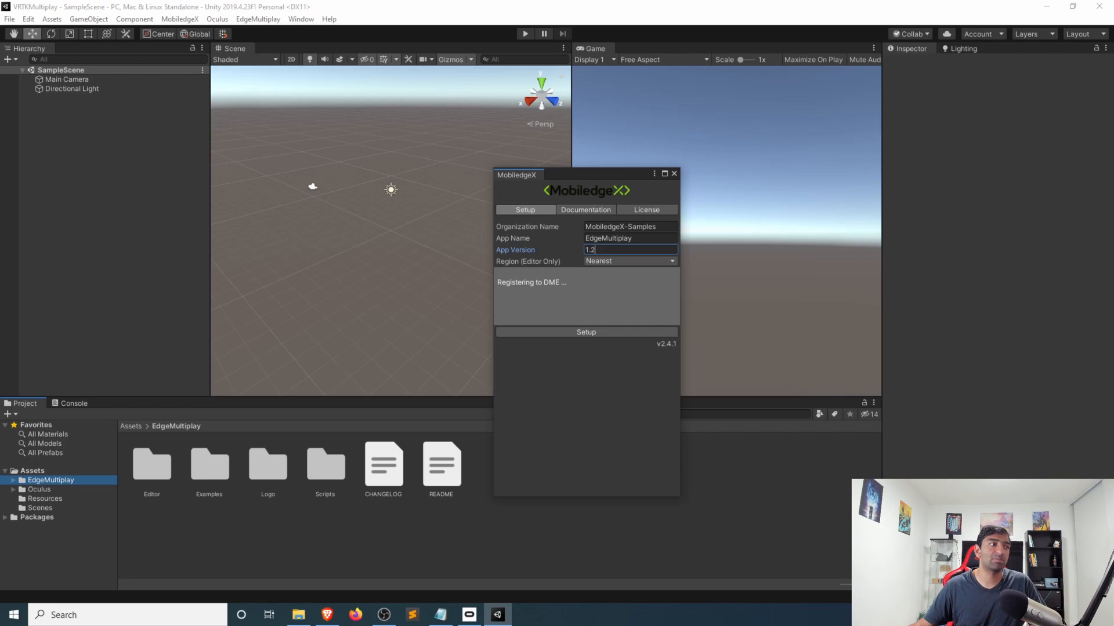
pyautogui.click(585, 332)
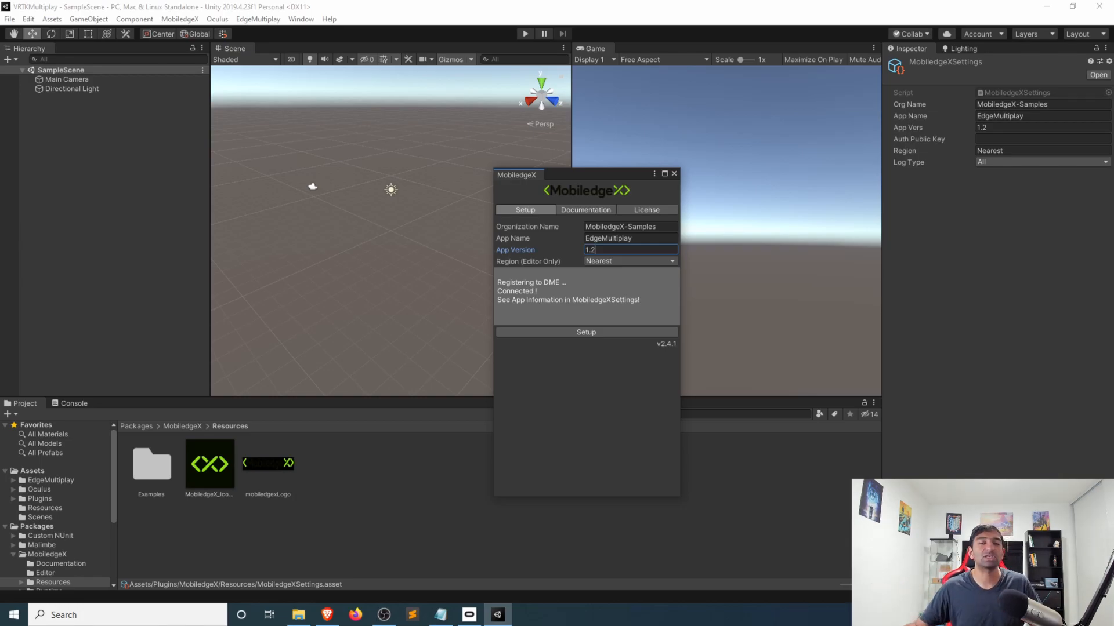
pyautogui.click(673, 174)
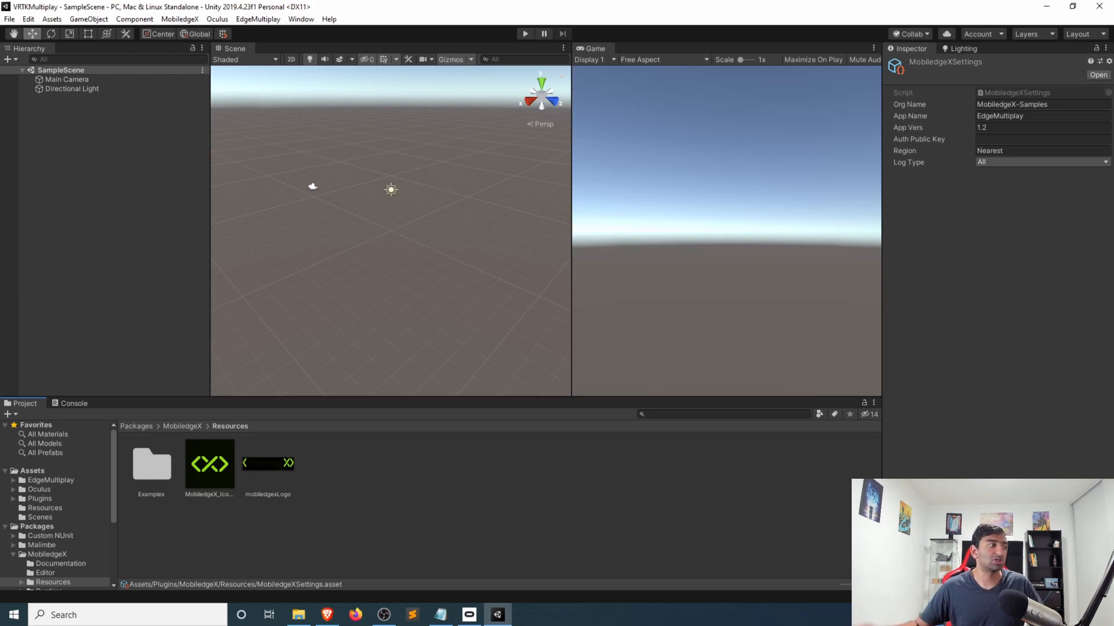
# Open Assets > EdgeMultiplay > Examples to list ChatRooms, PingPong, Ownership and PlayerTags.
pyautogui.click(50, 480)
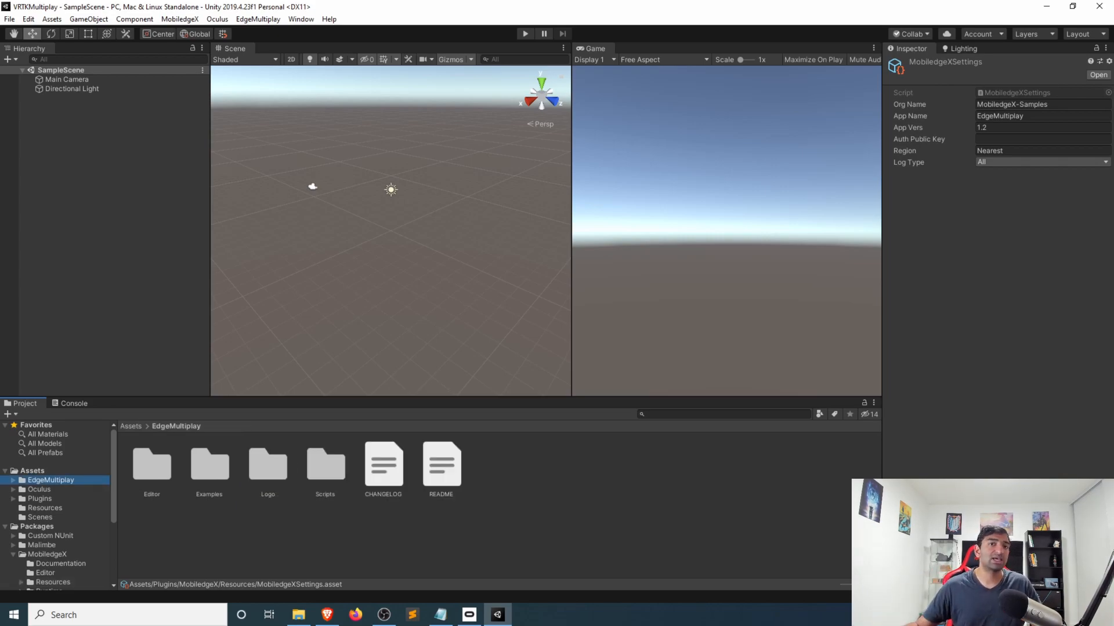
pyautogui.doubleClick(209, 465)
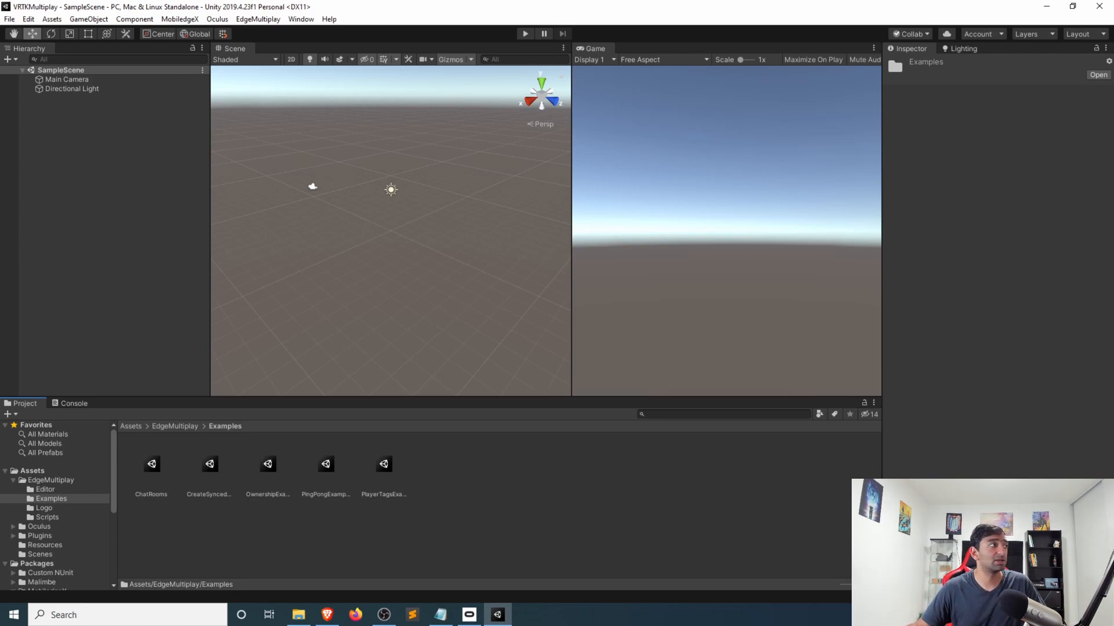
# Create an empty GameObject with EdgeManager and expand its Spawn Prefabs and Spawn Info lists.
pyautogui.click(88, 20)
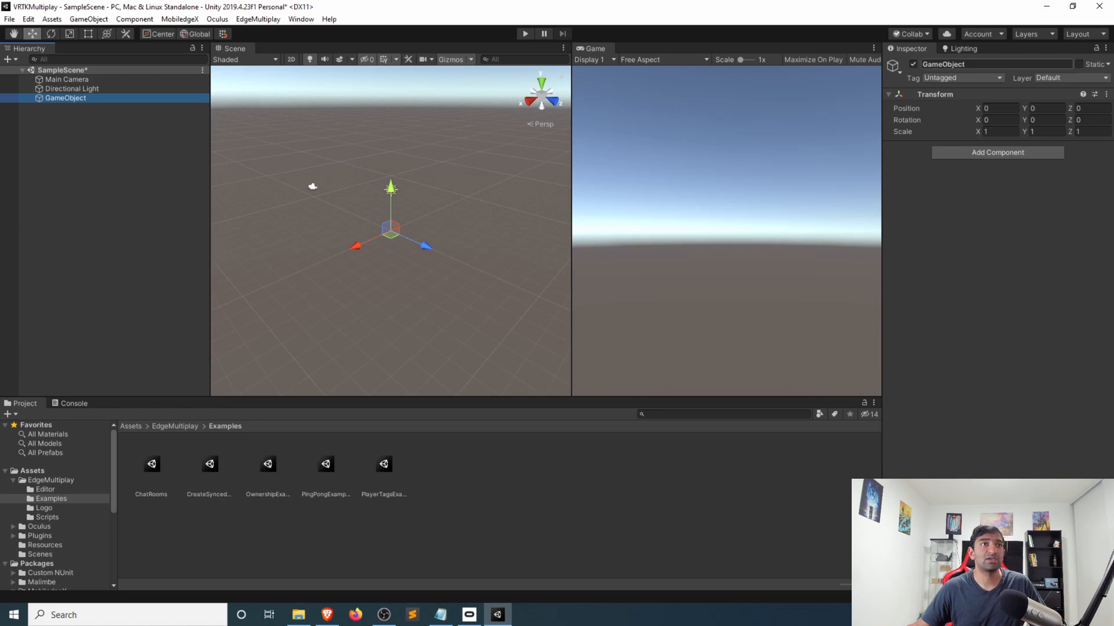
pyautogui.doubleClick(994, 64)
pyautogui.write('edge')
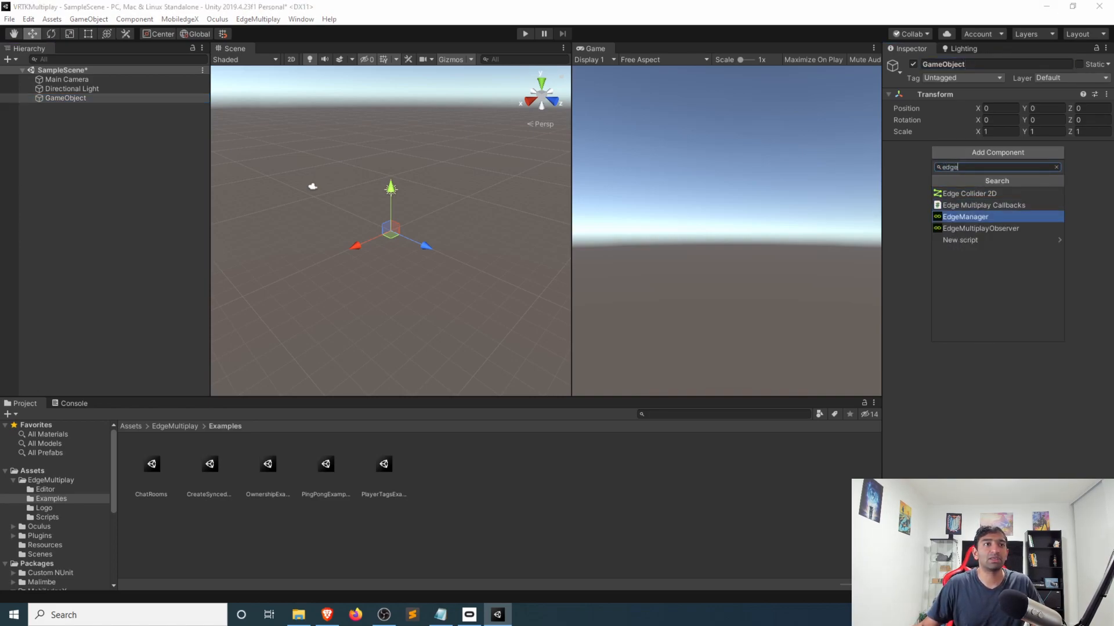
pyautogui.click(965, 216)
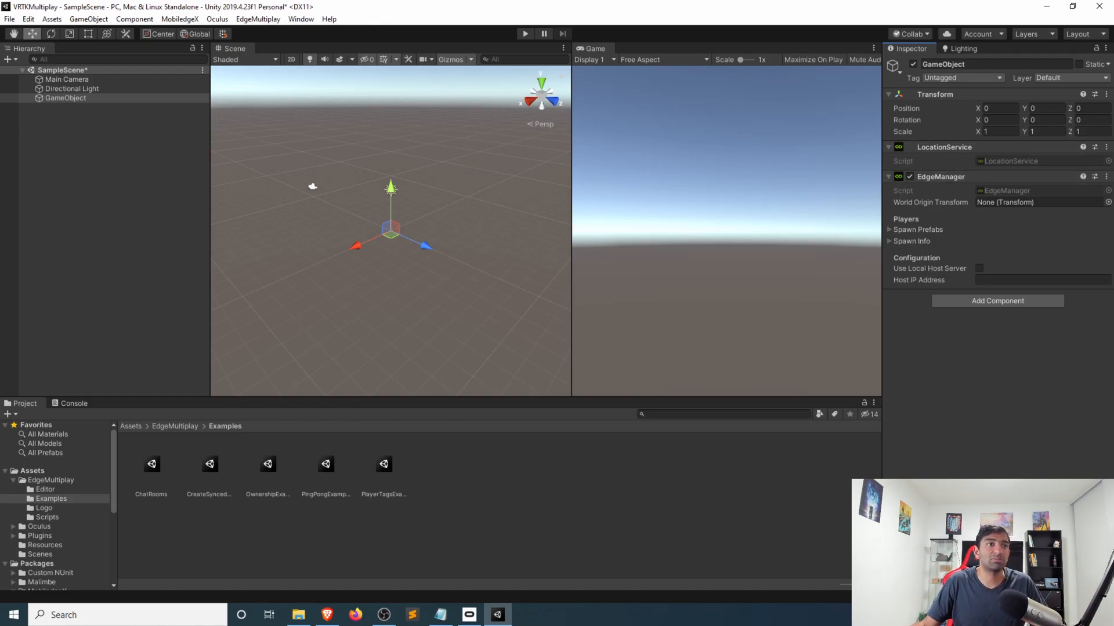
pyautogui.click(889, 229)
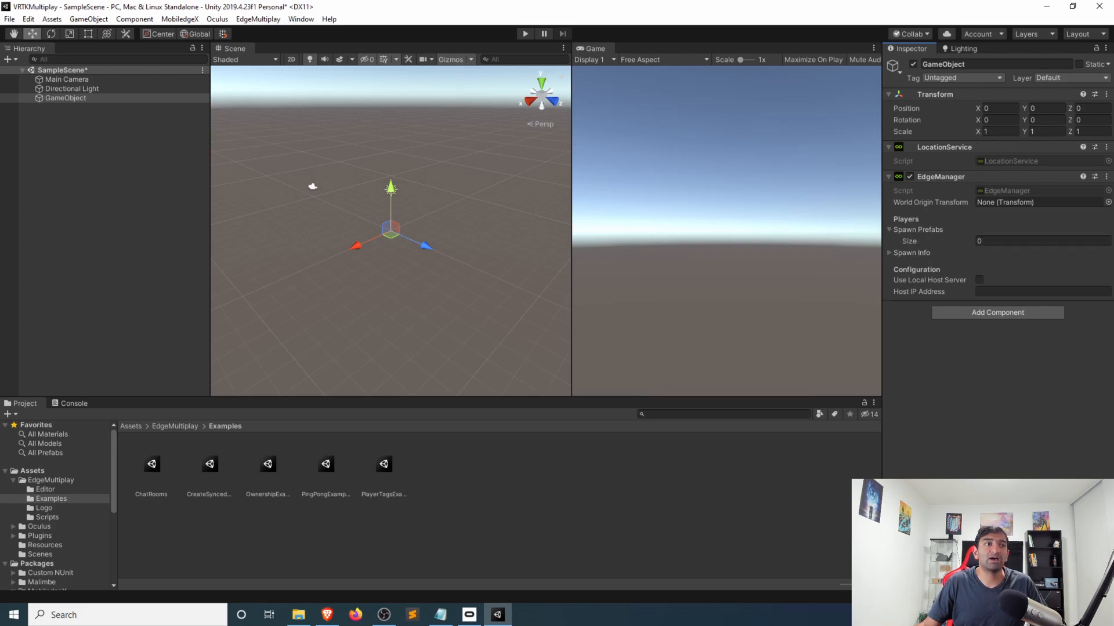
pyautogui.click(889, 253)
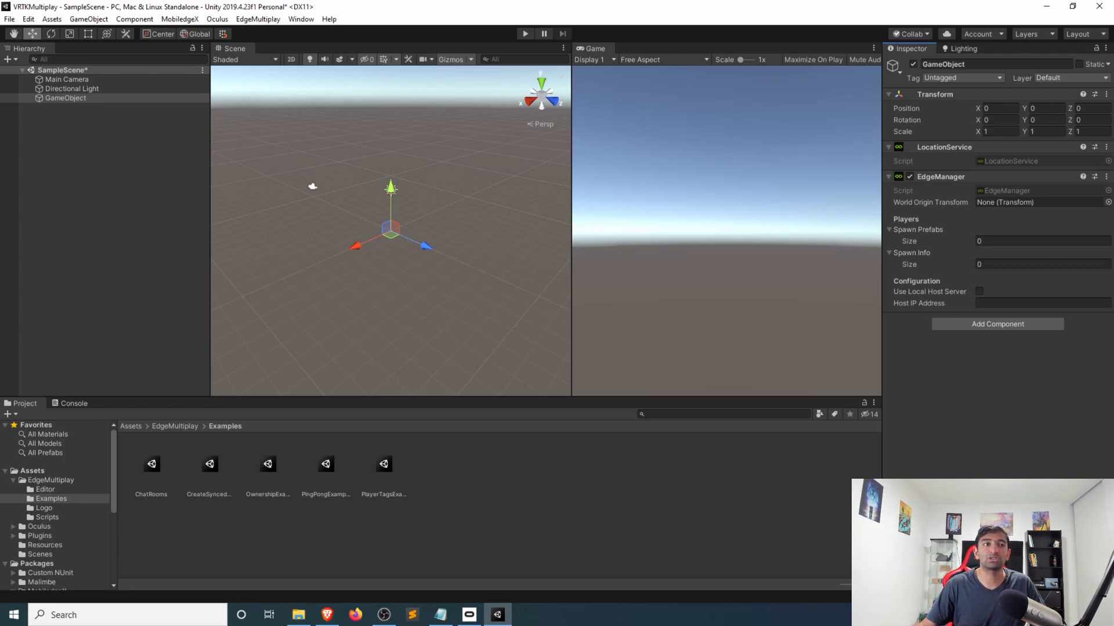
pyautogui.moveTo(918, 240)
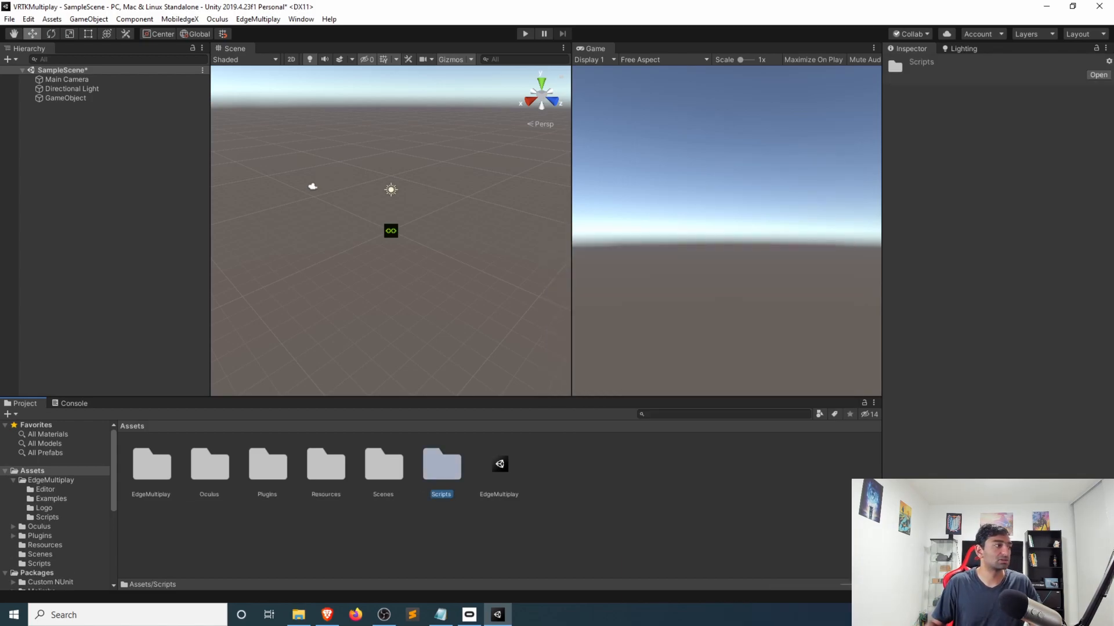
# Create EdgeMultiplay GameManager and PlayerManager scripts in Scripts; attach GameManager to GameObject.
pyautogui.doubleClick(441, 465)
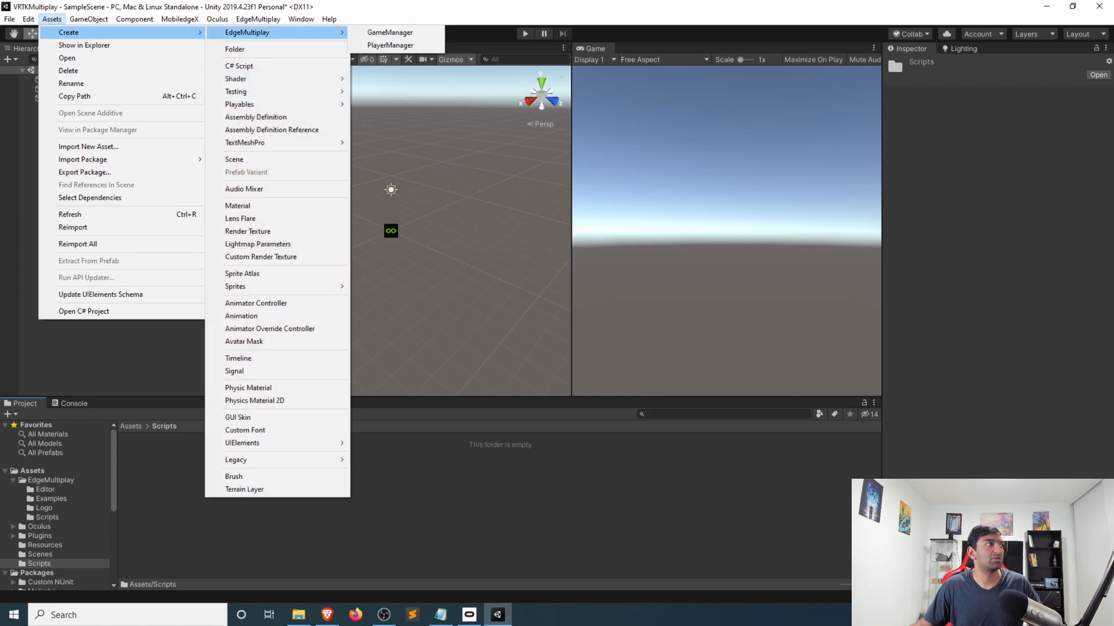
pyautogui.moveTo(390, 32)
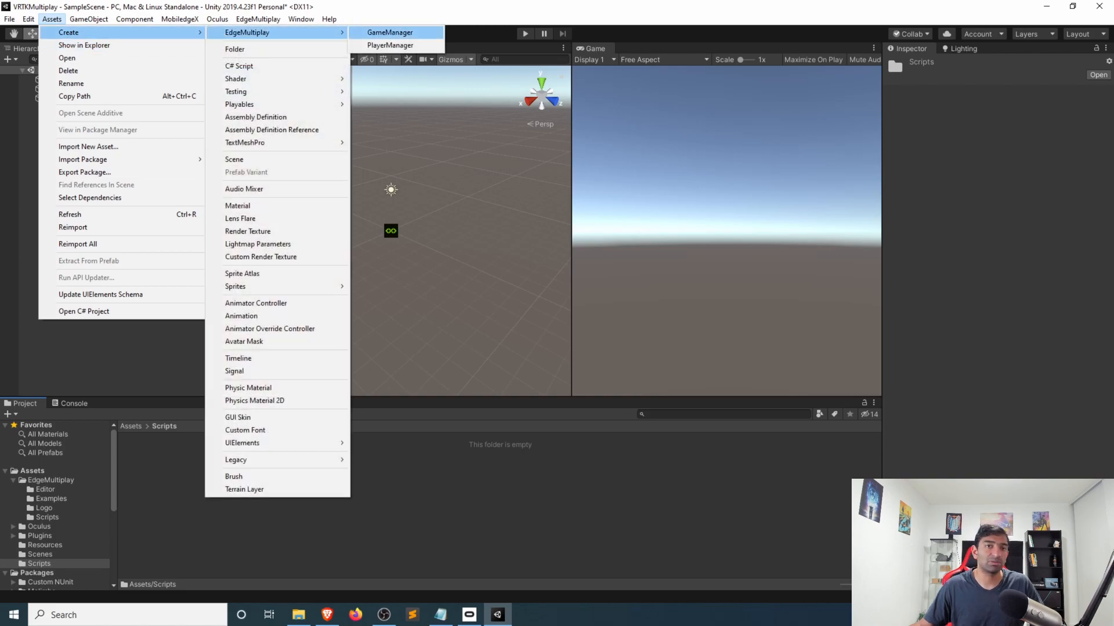
pyautogui.click(389, 31)
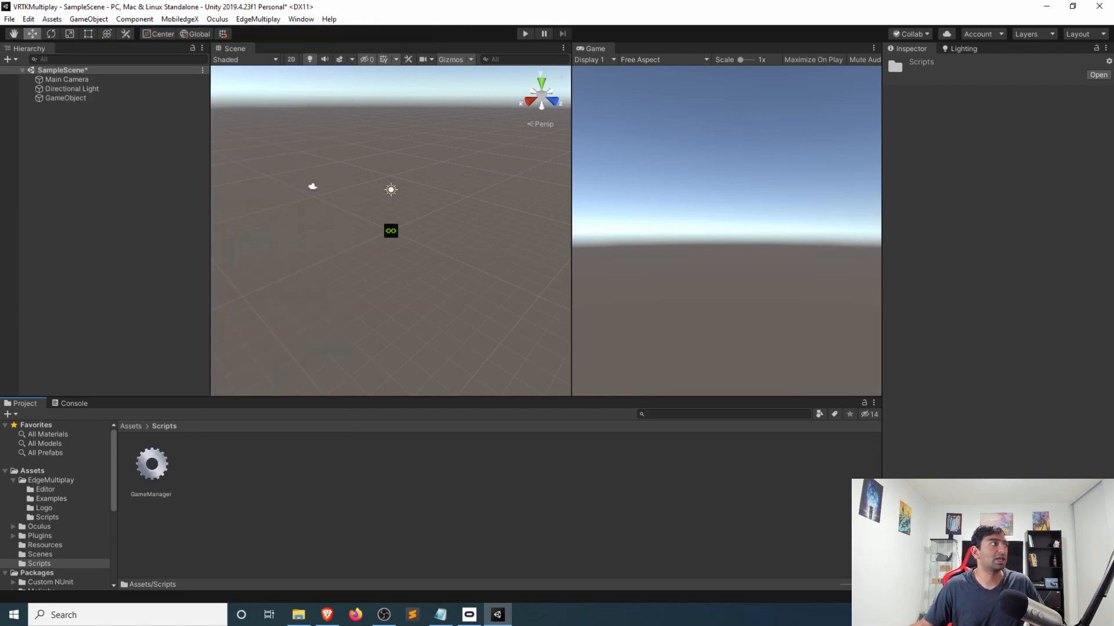
pyautogui.click(51, 19)
pyautogui.write('PlayerManager')
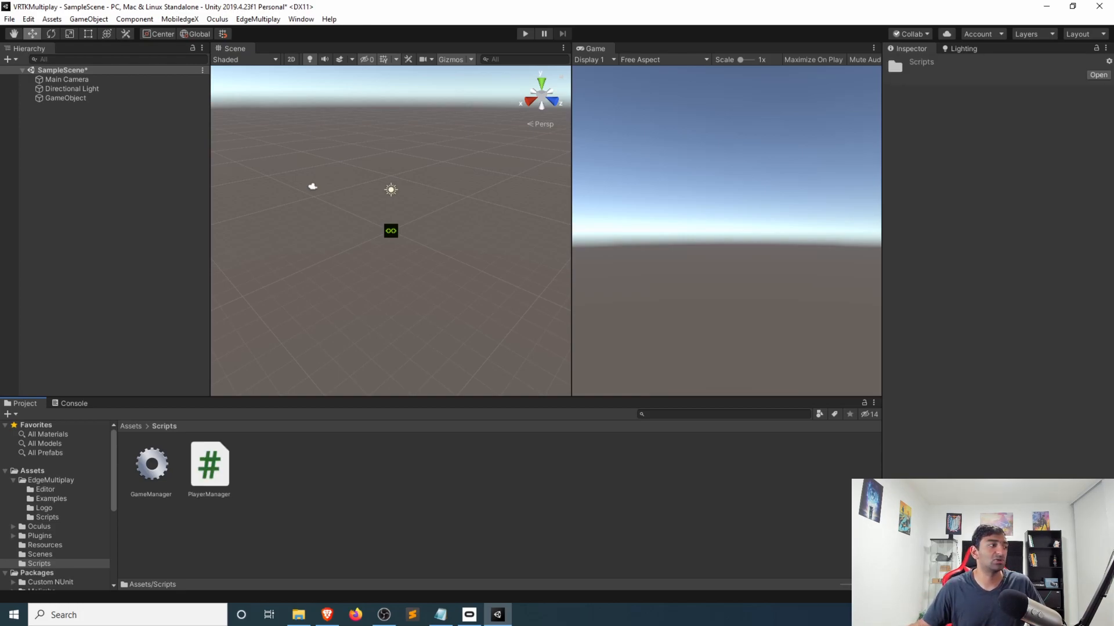
pyautogui.click(209, 466)
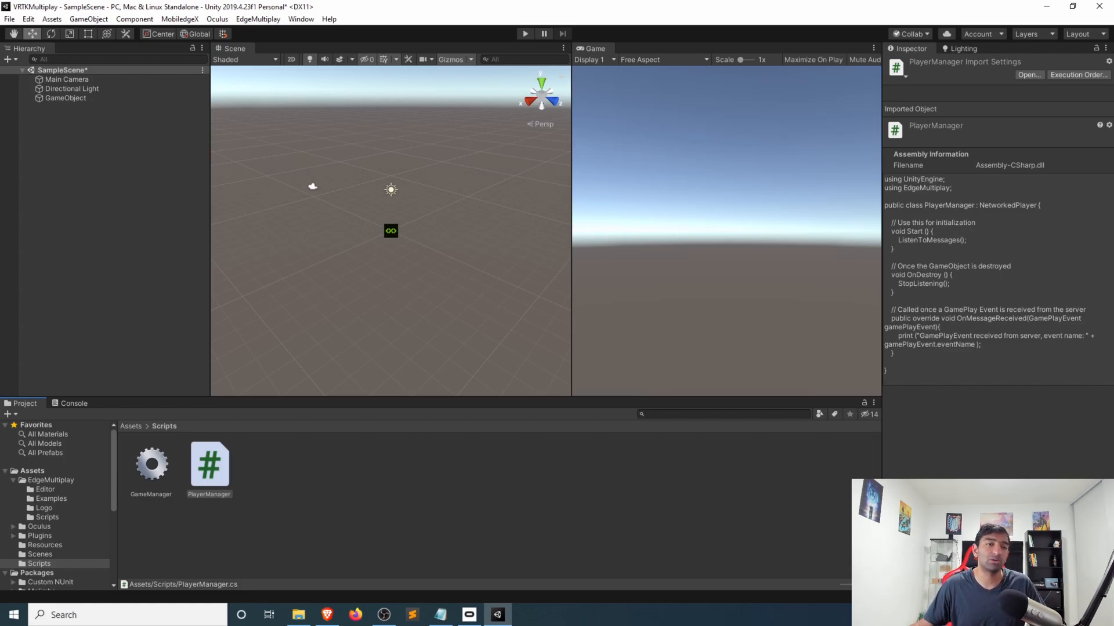
pyautogui.click(65, 97)
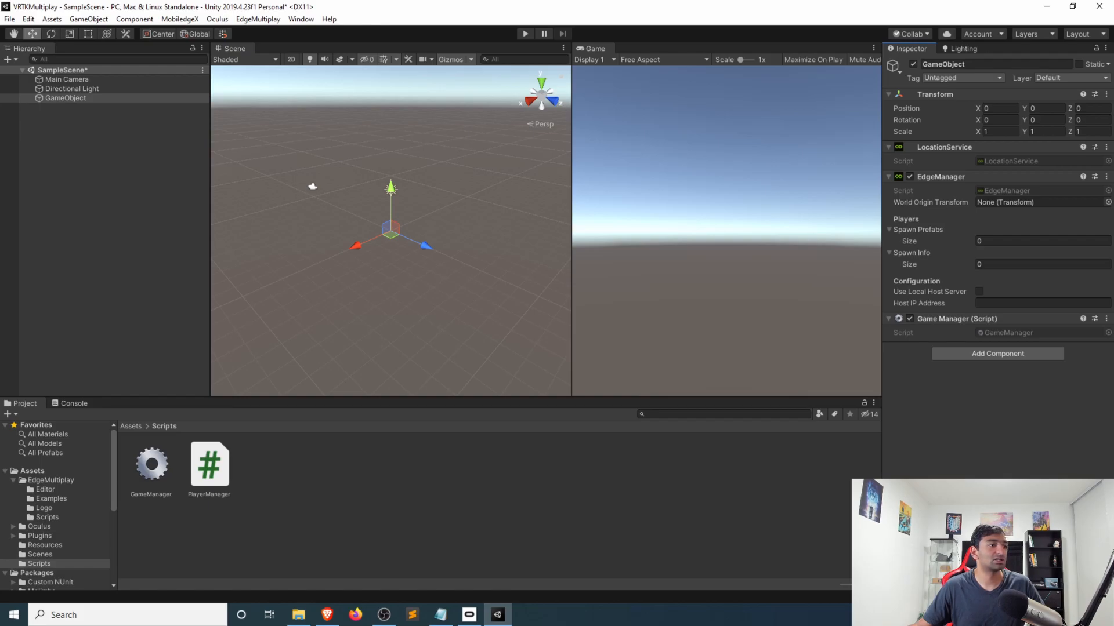
# Search the Project for 'vrtk' and 'oculus' with the scope set to In Packages.
pyautogui.write('vrtk')
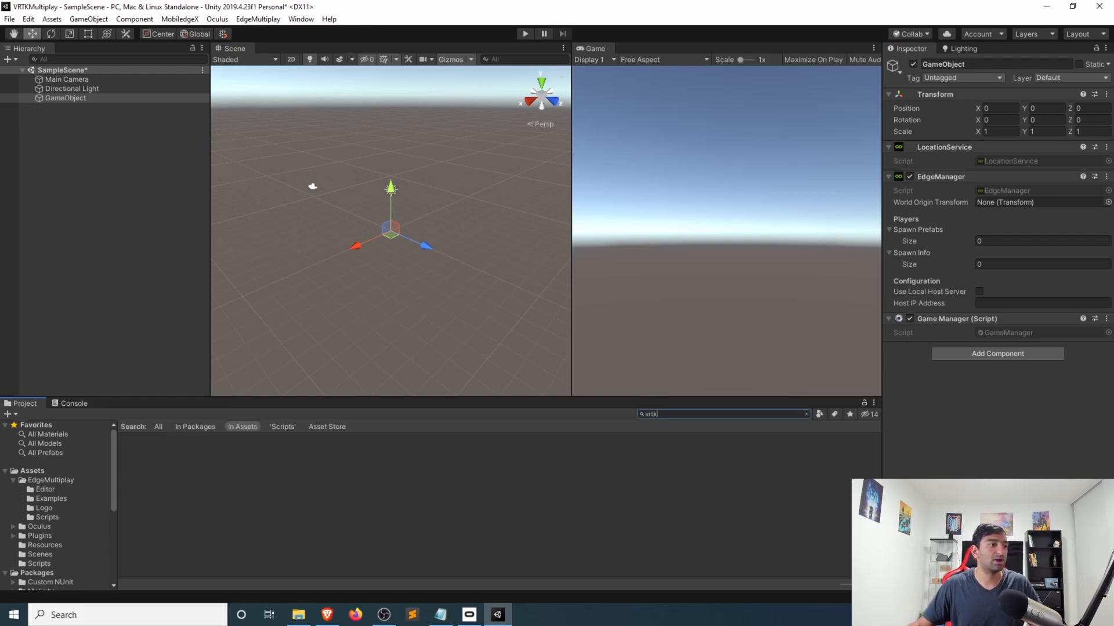
pyautogui.click(195, 426)
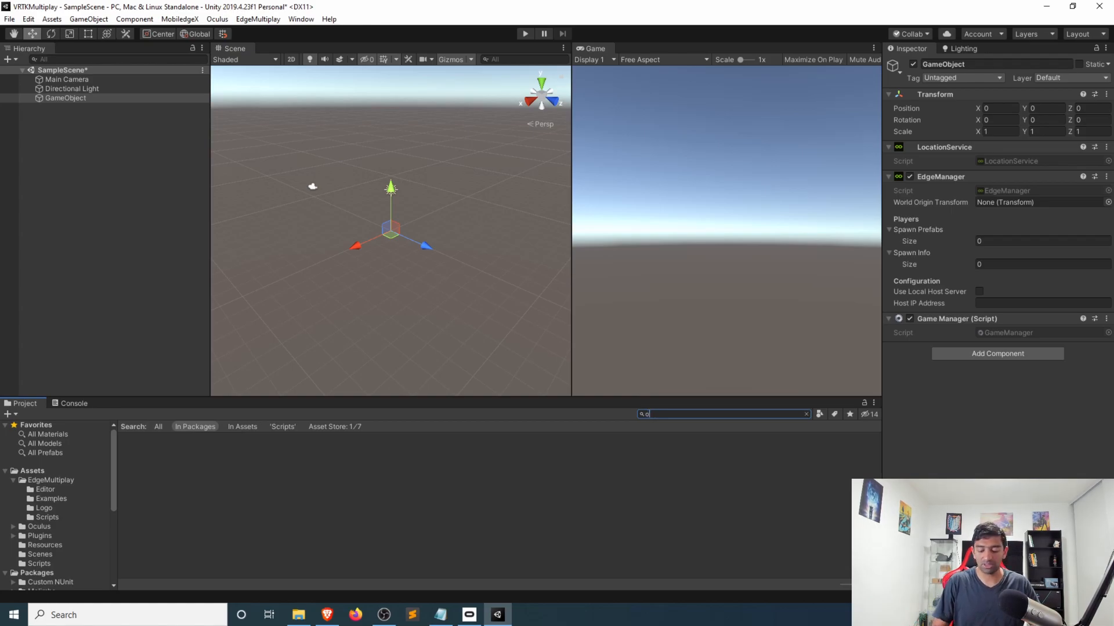
pyautogui.write('culus')
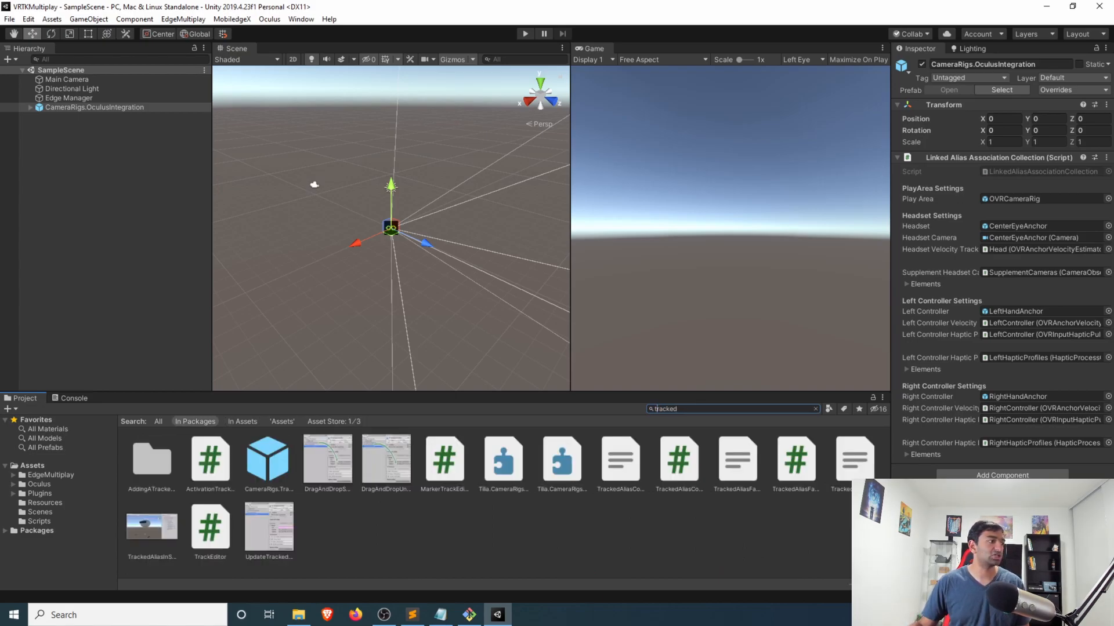
# Pick the CameraRigs.TrackedAlias prefab from the search results for the scene.
pyautogui.click(268, 457)
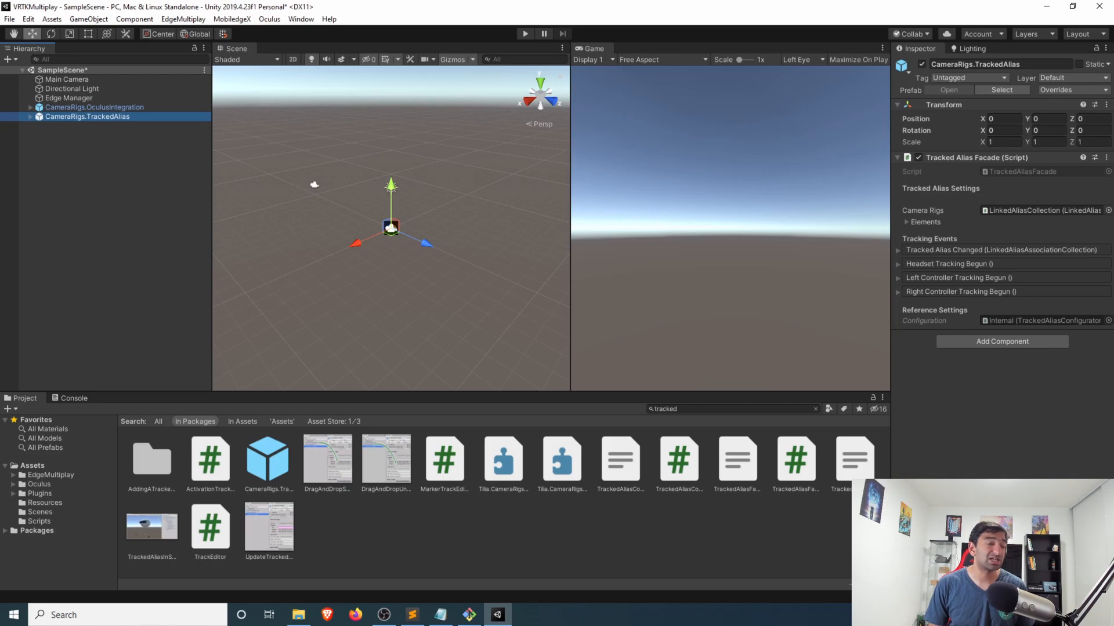
pyautogui.click(904, 221)
pyautogui.write('1')
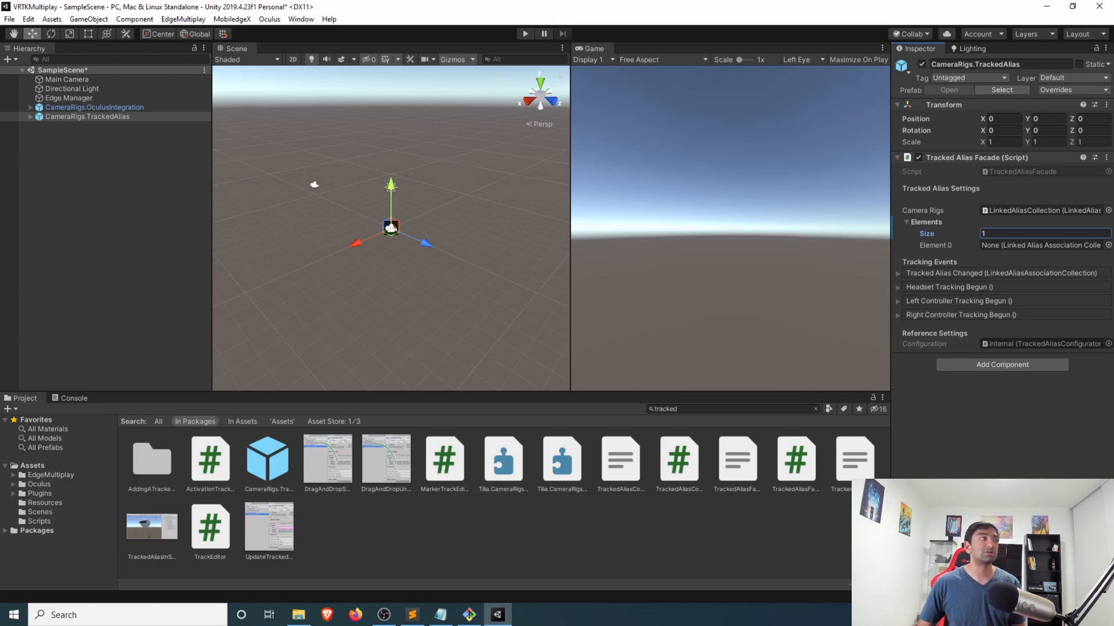
pyautogui.click(70, 98)
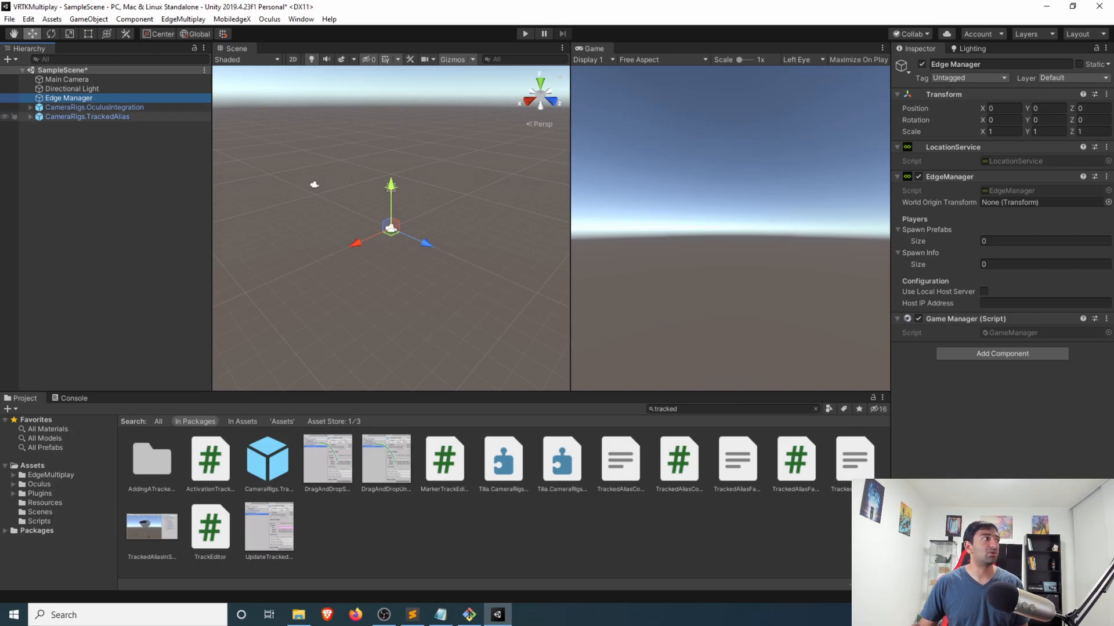
pyautogui.click(94, 107)
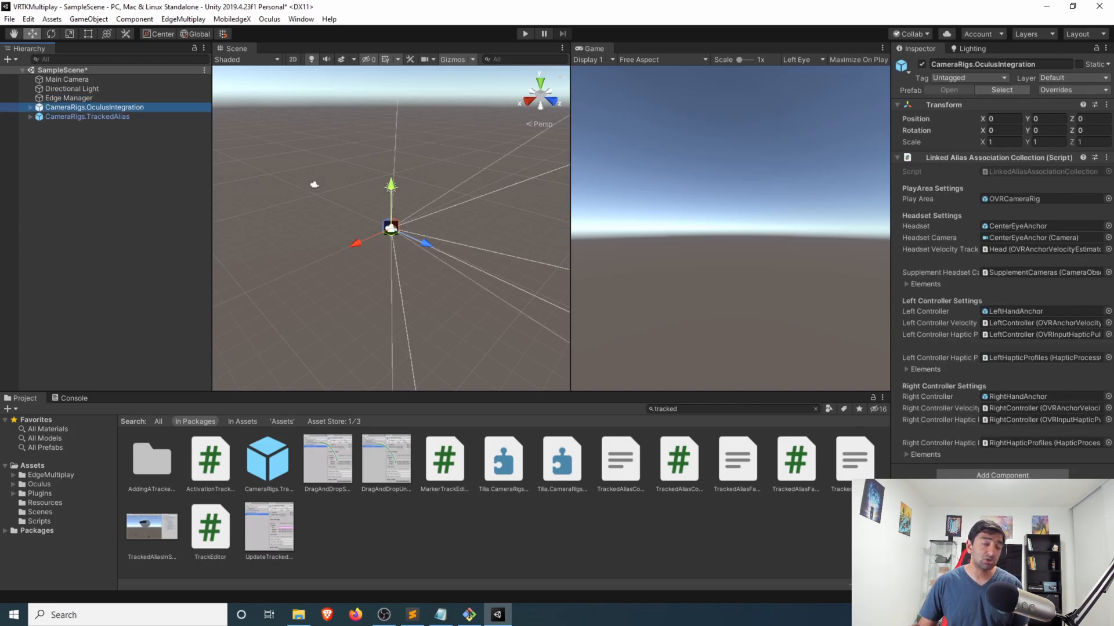
# Select CameraRigs.TrackedAlias and add the PlayerManager component.
pyautogui.click(87, 116)
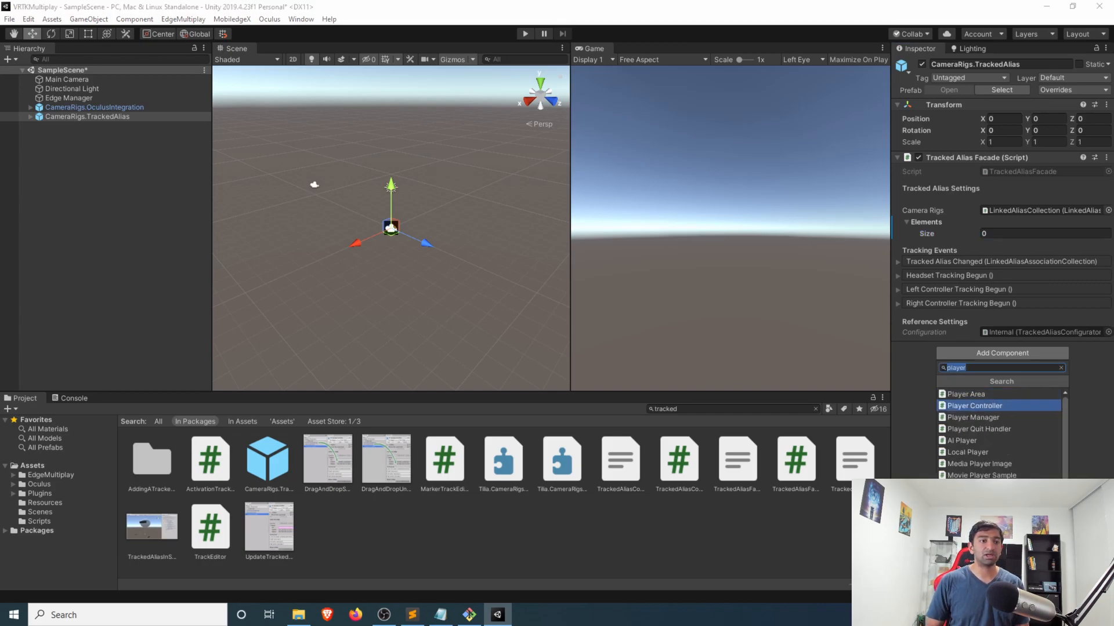
pyautogui.click(972, 417)
pyautogui.write('3')
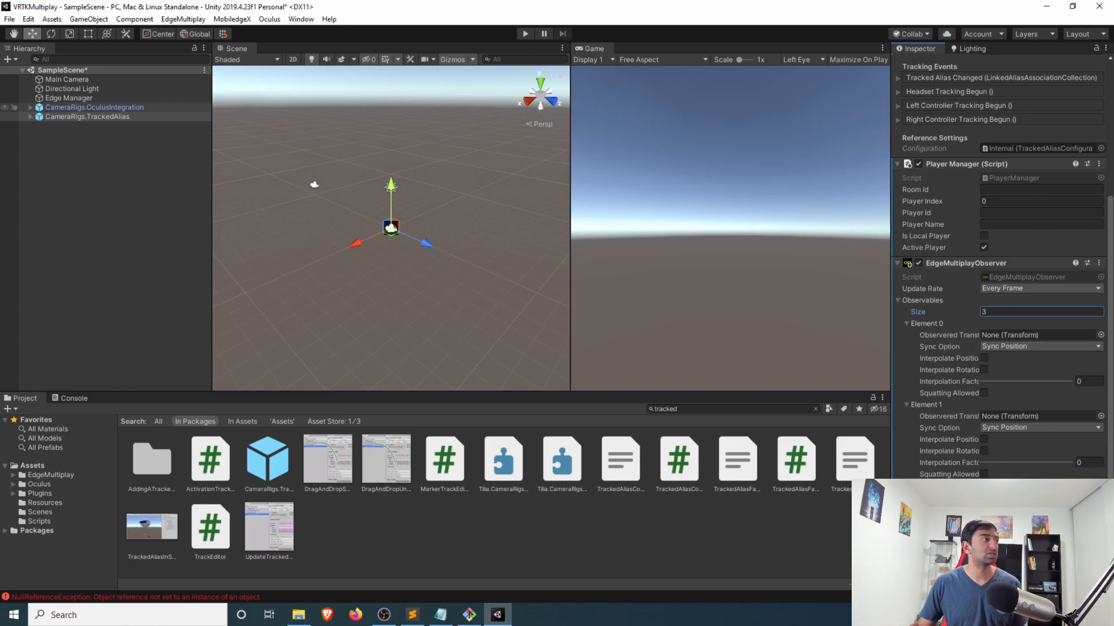
# Point observables 0 and 1 at HeadsetAlias and LeftControllerAlias, syncing position and rotation.
pyautogui.click(29, 116)
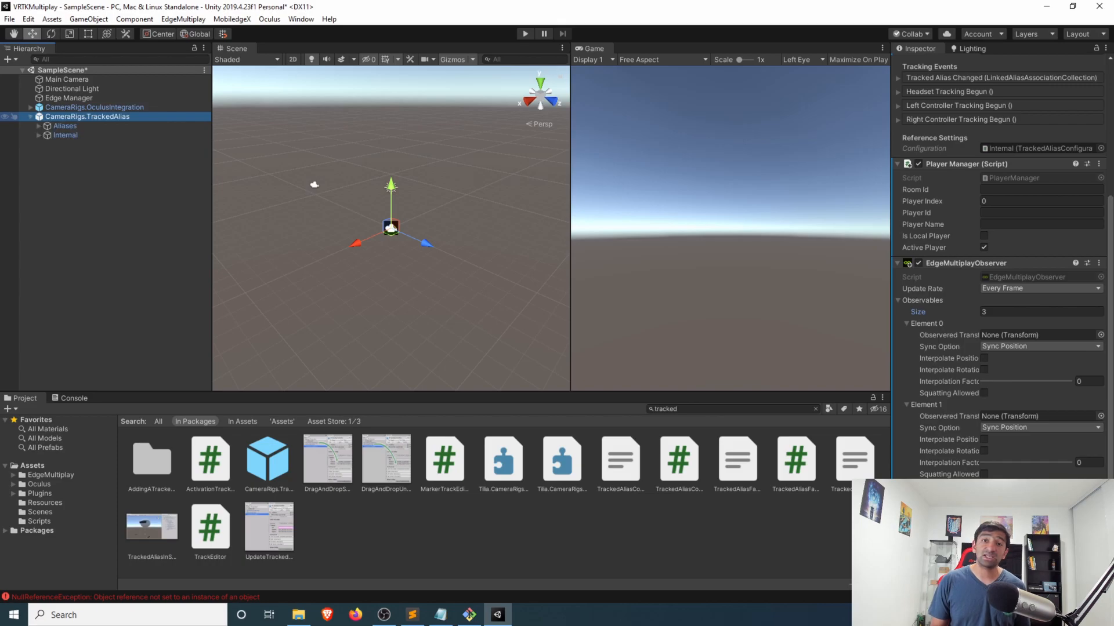
pyautogui.click(83, 145)
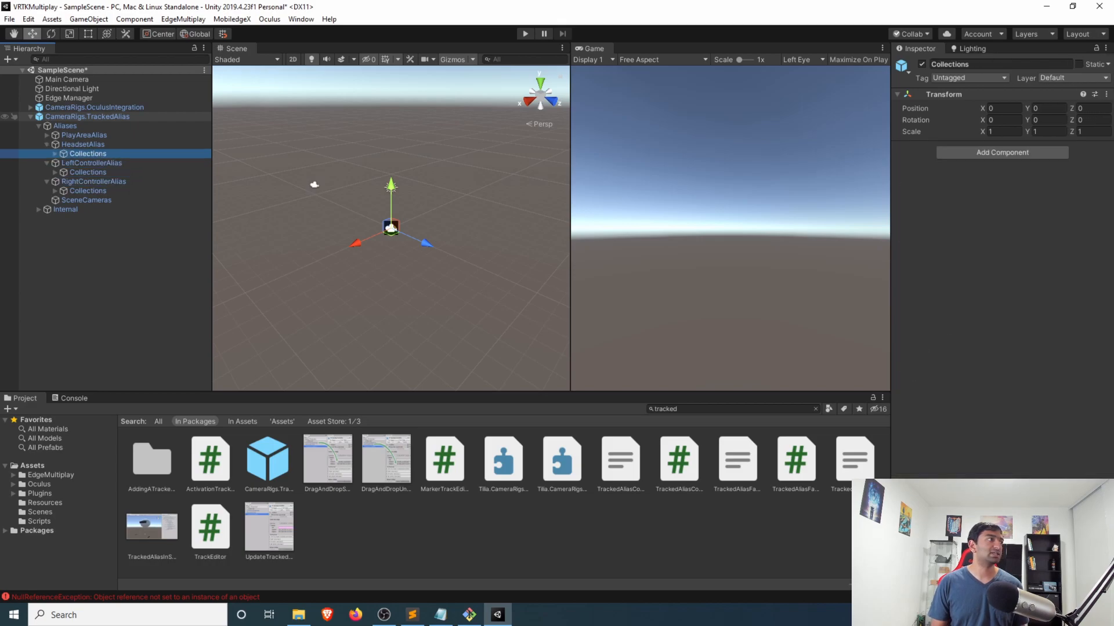
pyautogui.click(88, 116)
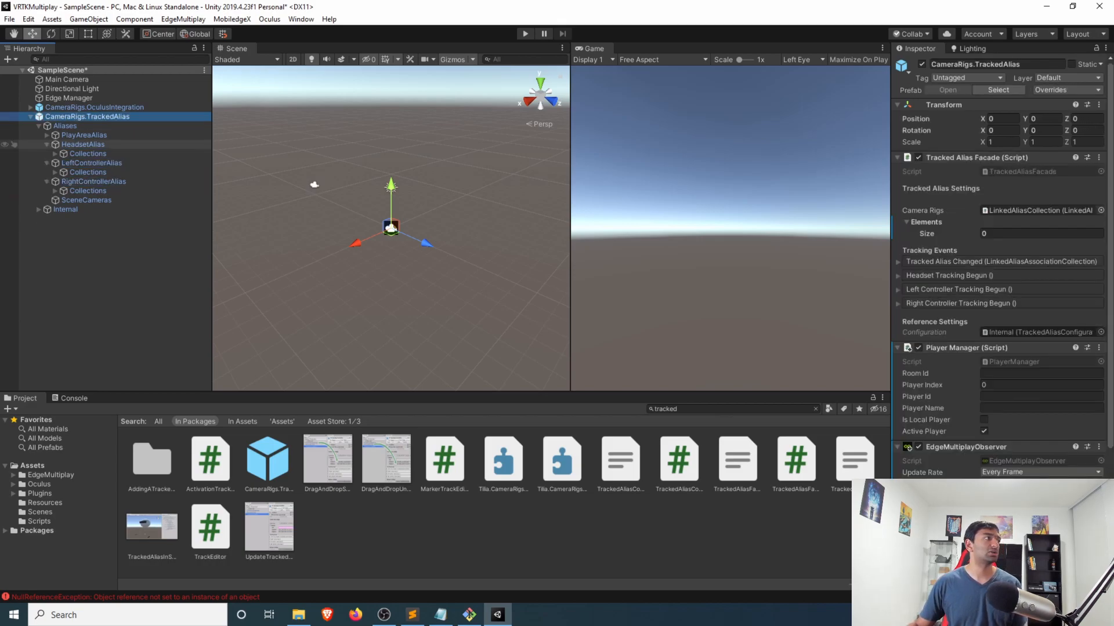
pyautogui.scroll(-3)
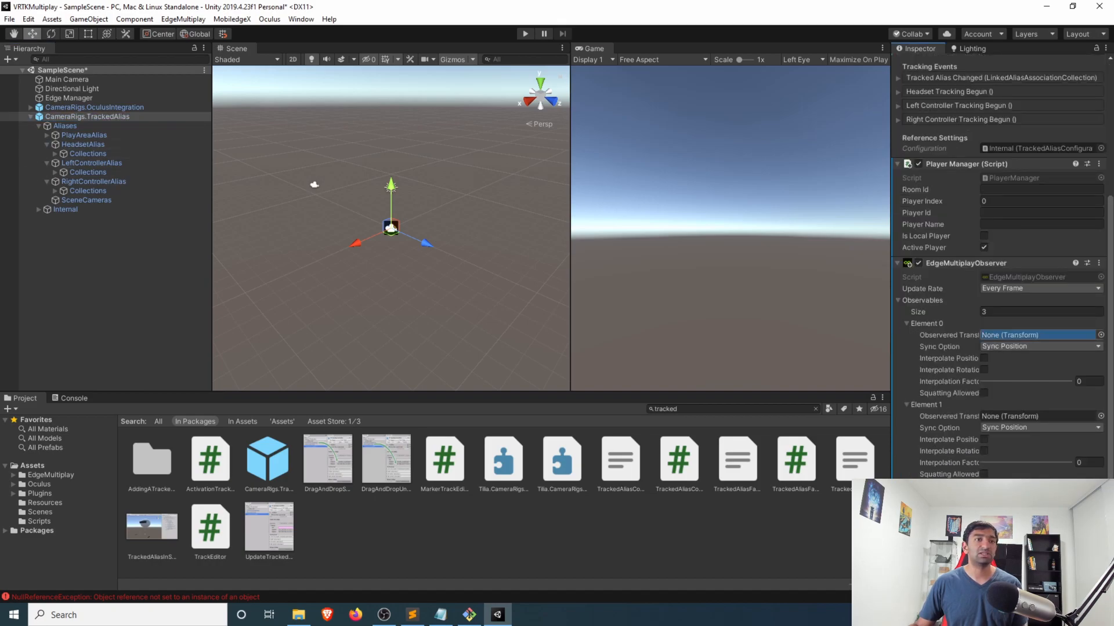
pyautogui.click(1040, 334)
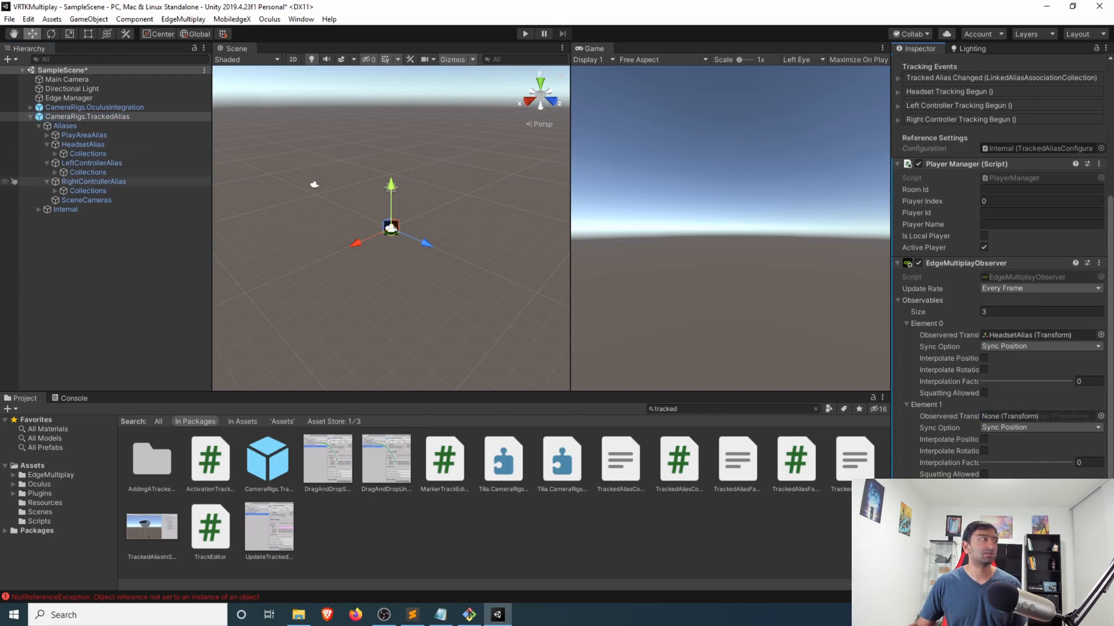
pyautogui.click(1041, 347)
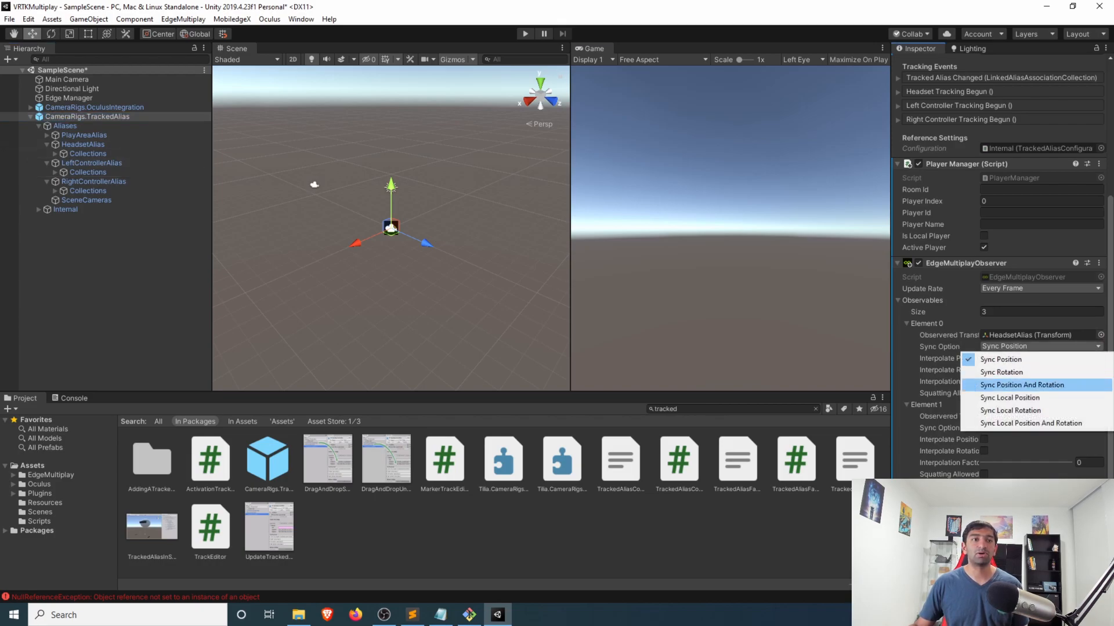
pyautogui.click(1022, 385)
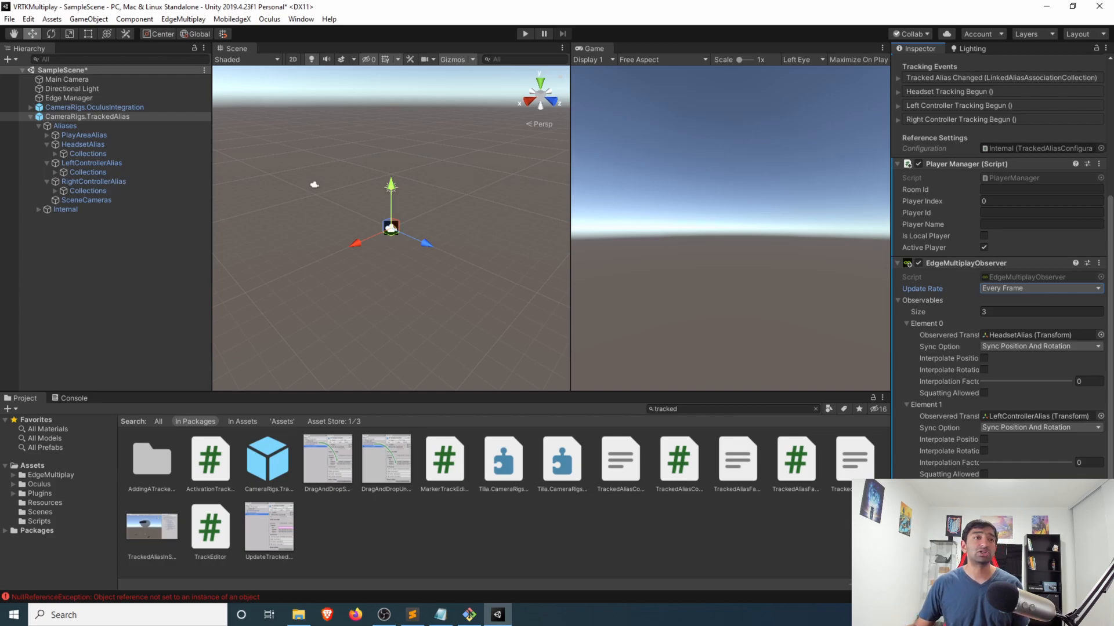
pyautogui.scroll(3)
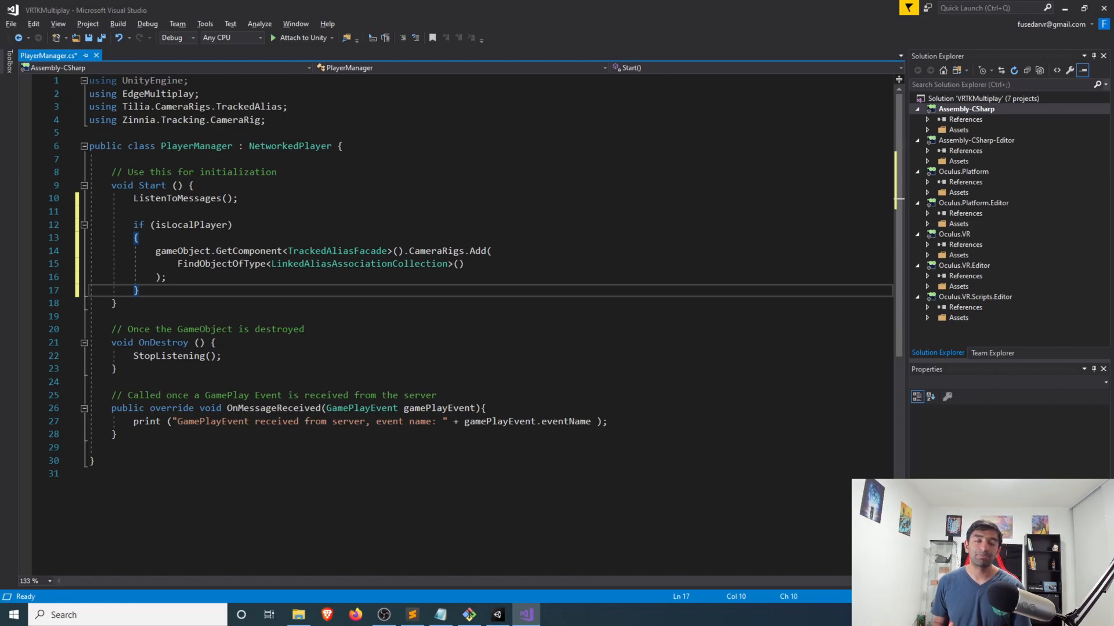
# Switch to PlayerManager.cs in Visual Studio to guard CameraRigs.Add with isLocalPlayer.
pyautogui.press('alt+tab')
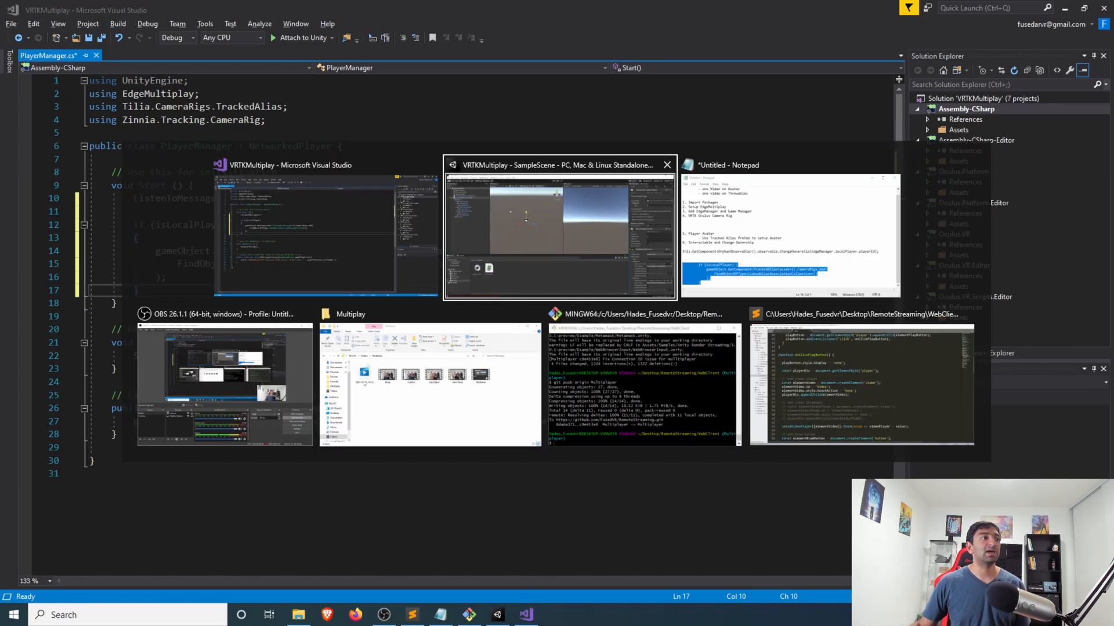
pyautogui.click(559, 234)
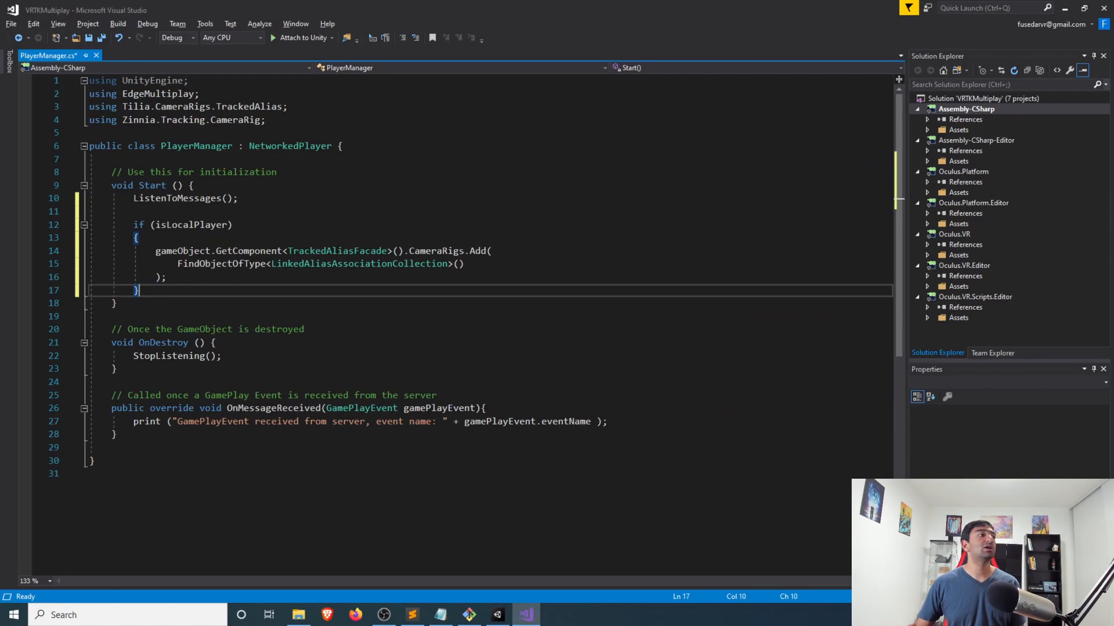
pyautogui.click(185, 355)
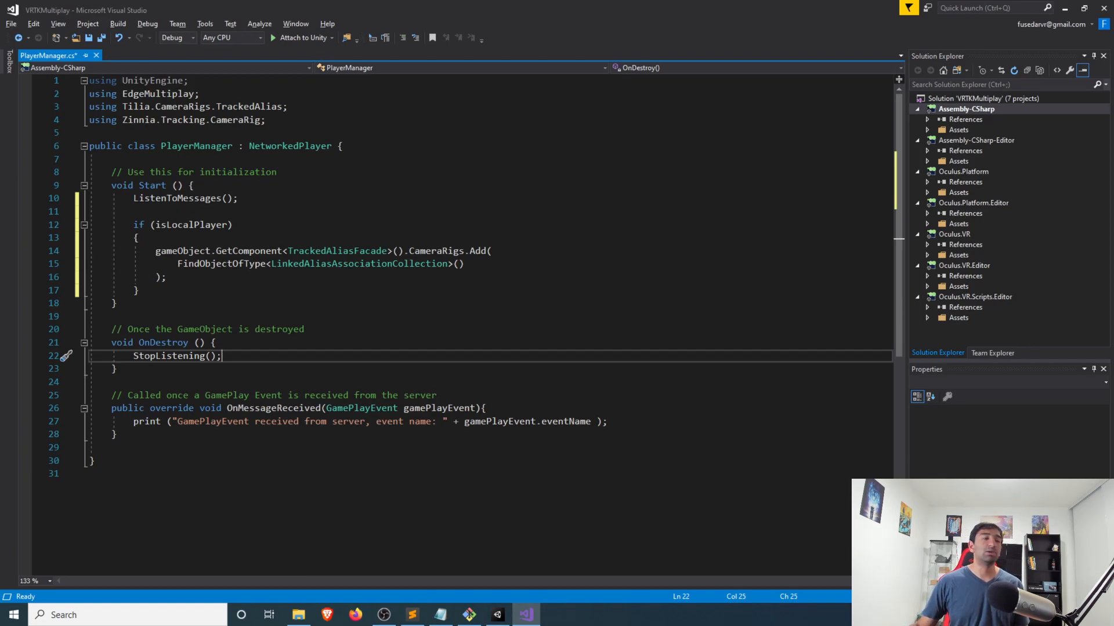
# Rename the CameraRigs.TrackedAlias rig to 'Avatar'.
pyautogui.click(496, 615)
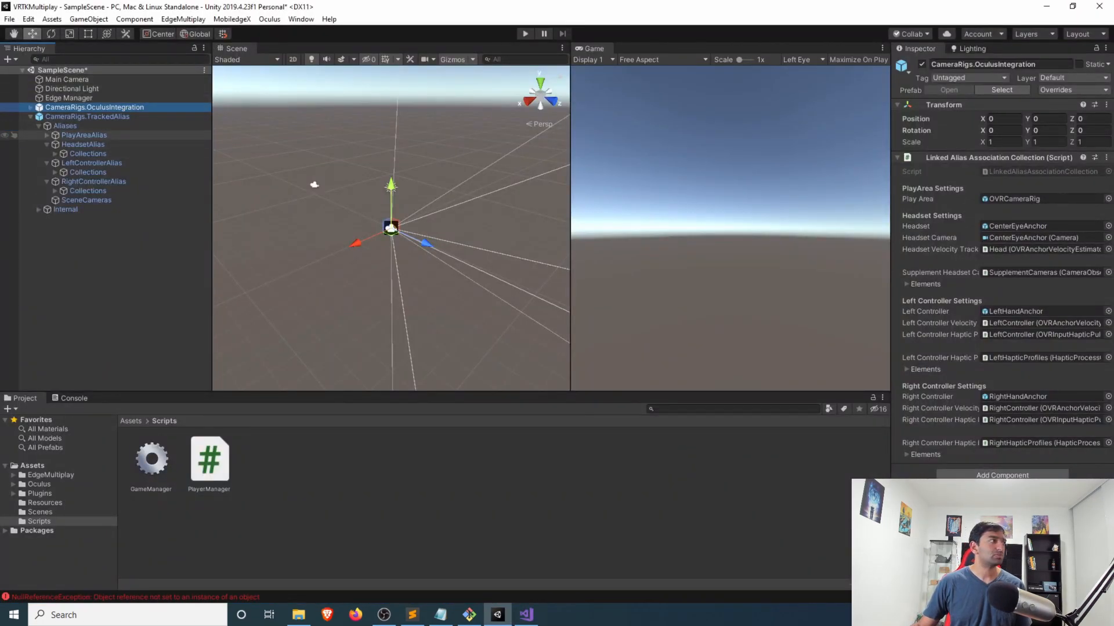
pyautogui.click(88, 117)
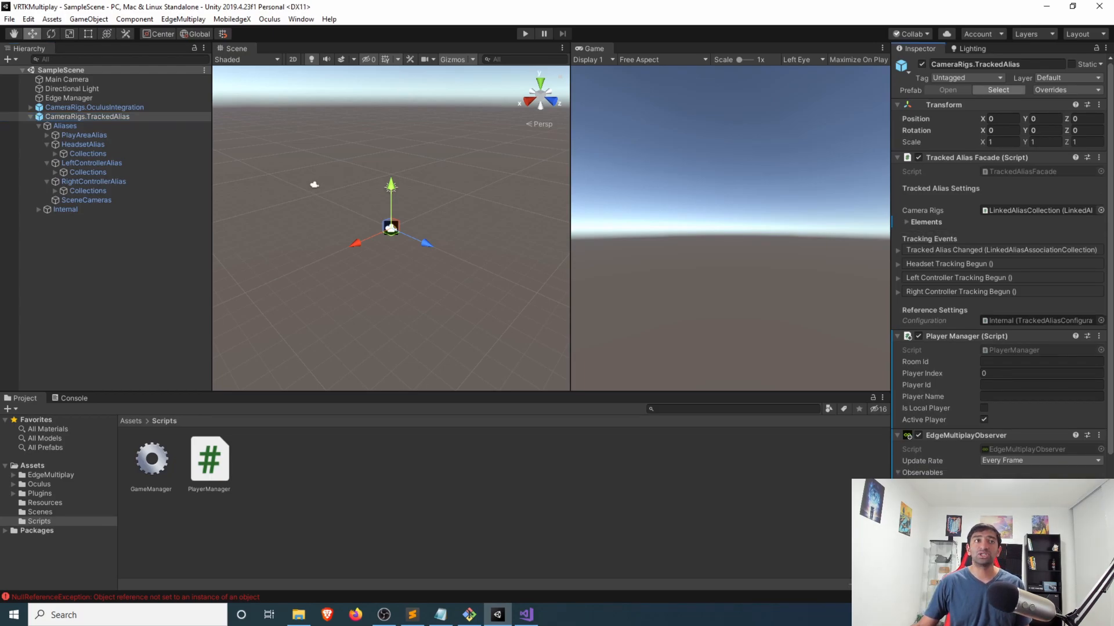
pyautogui.click(88, 117)
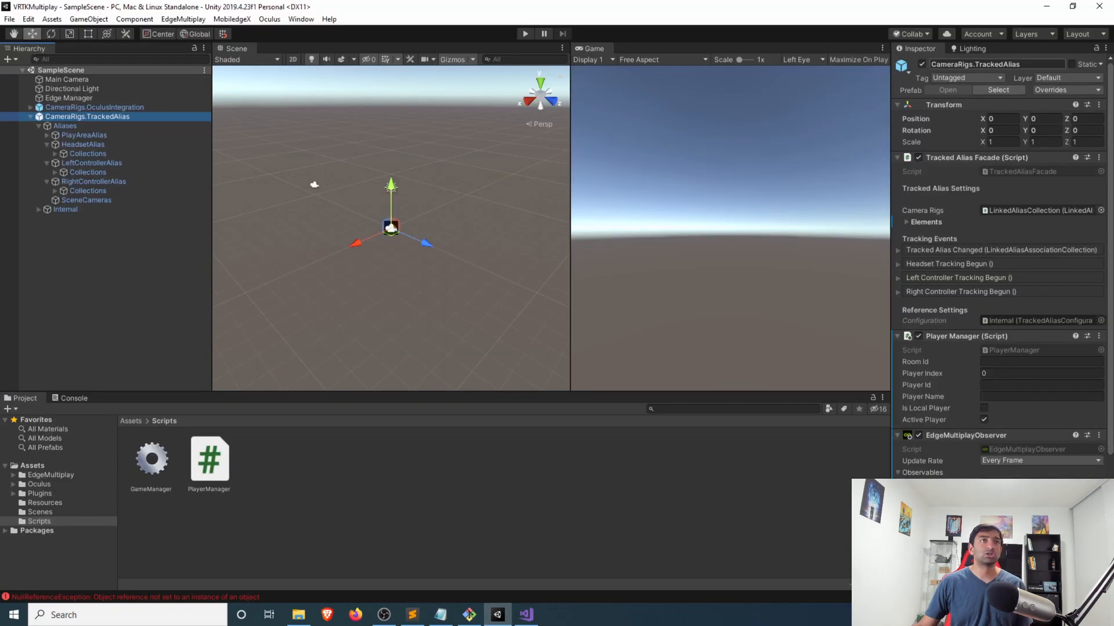
pyautogui.write('AVatar')
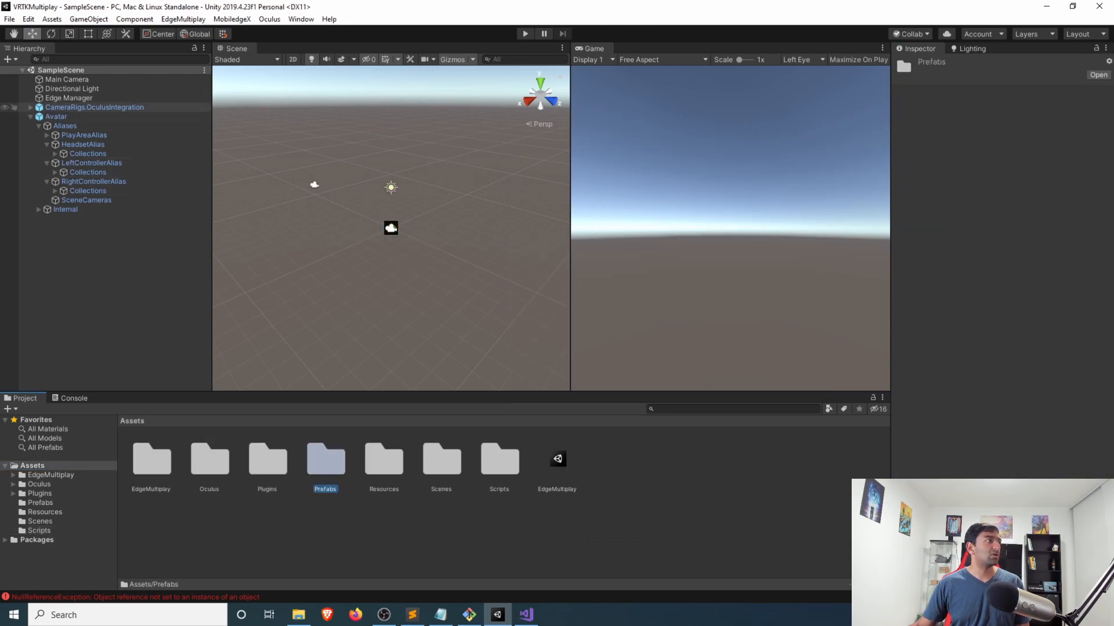
# Save Avatar as an original prefab in Assets/Prefabs, then select Edge Manager.
pyautogui.doubleClick(324, 458)
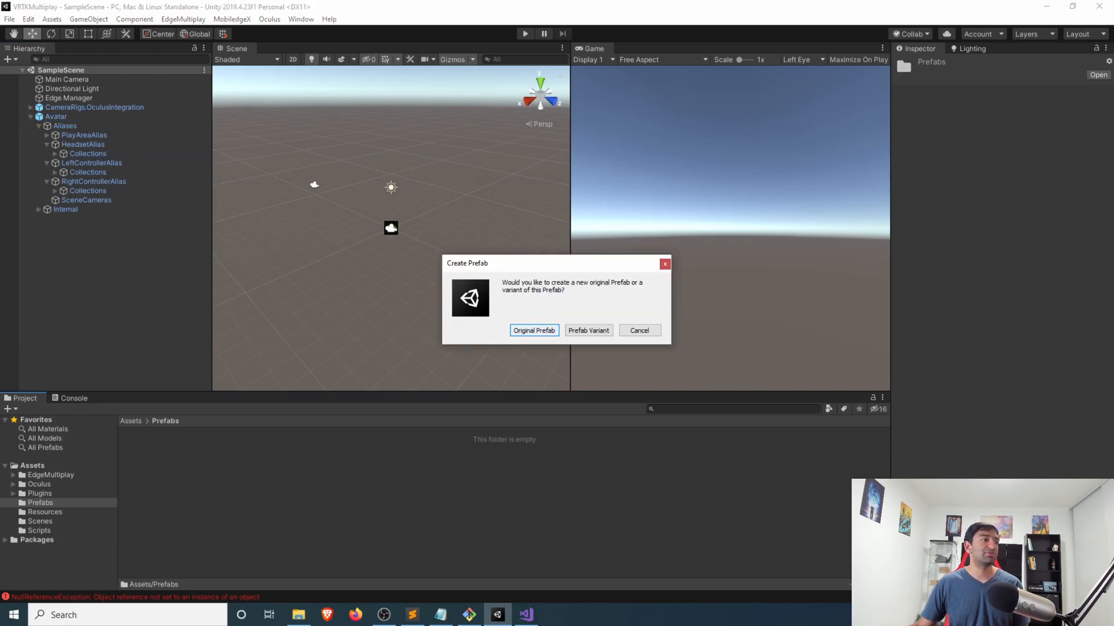
pyautogui.click(534, 330)
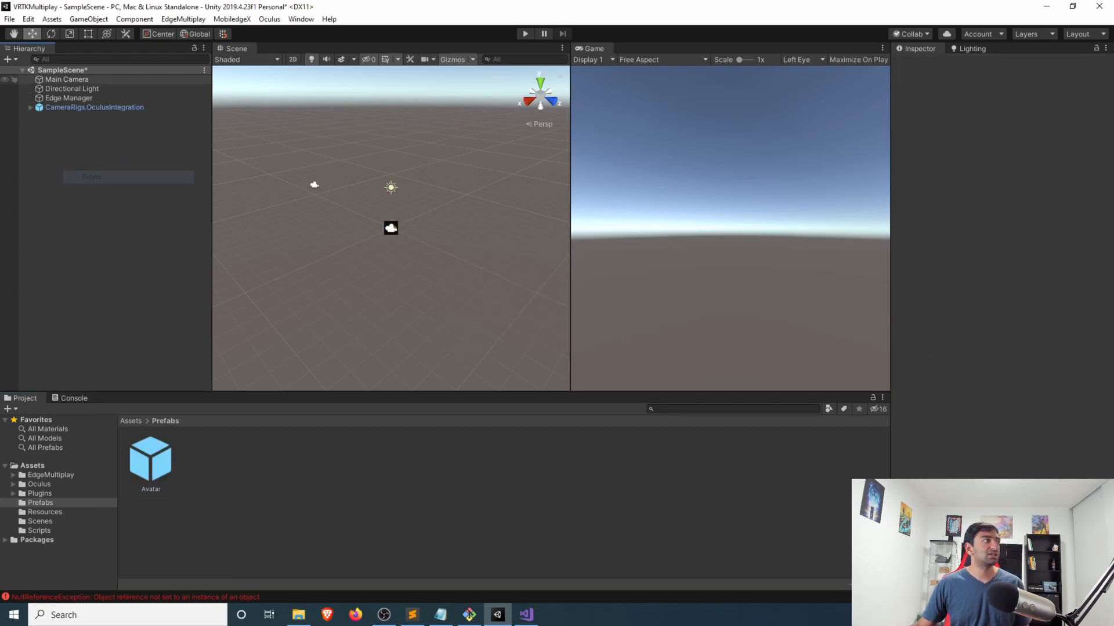
pyautogui.click(70, 97)
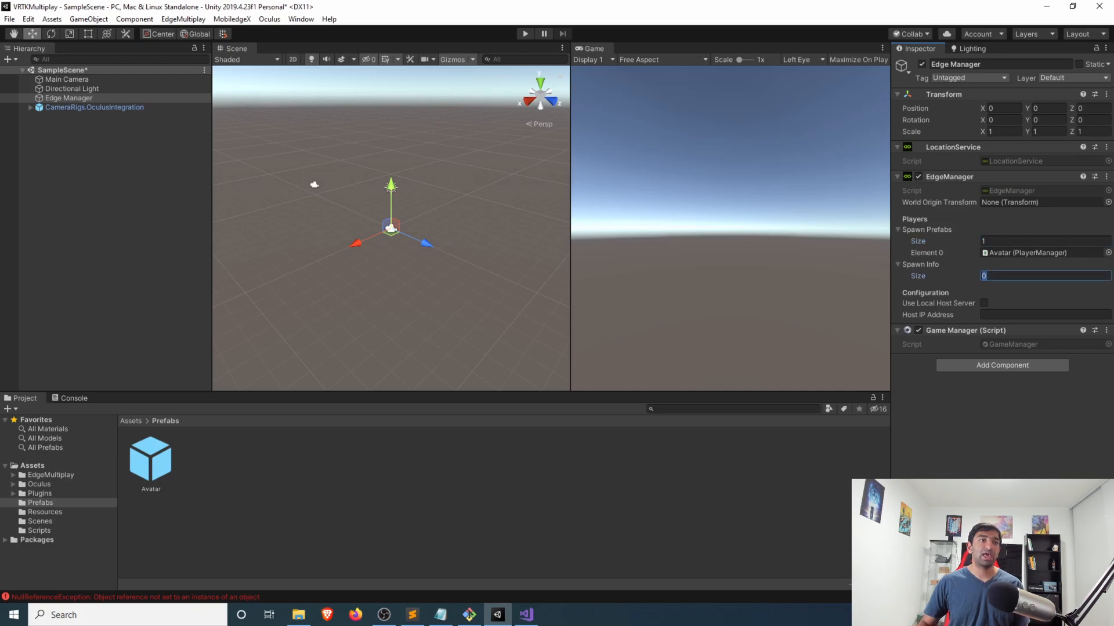
# Set Spawn Info size 2 with Z positions 1 and -1, then open the Avatar prefab.
pyautogui.write('2')
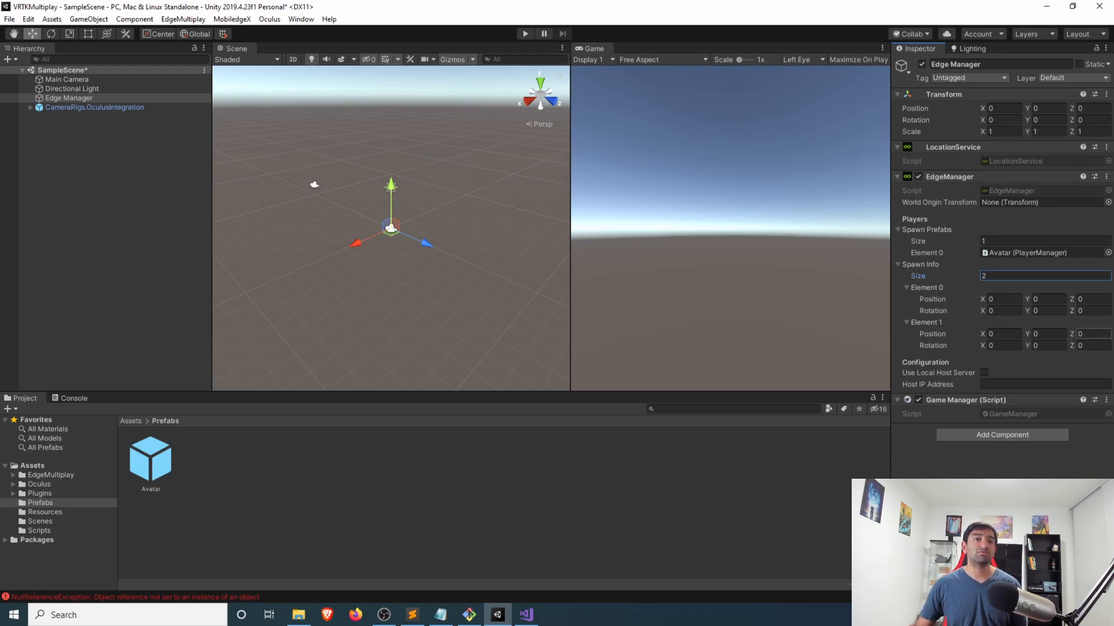
pyautogui.click(1090, 298)
pyautogui.write('1')
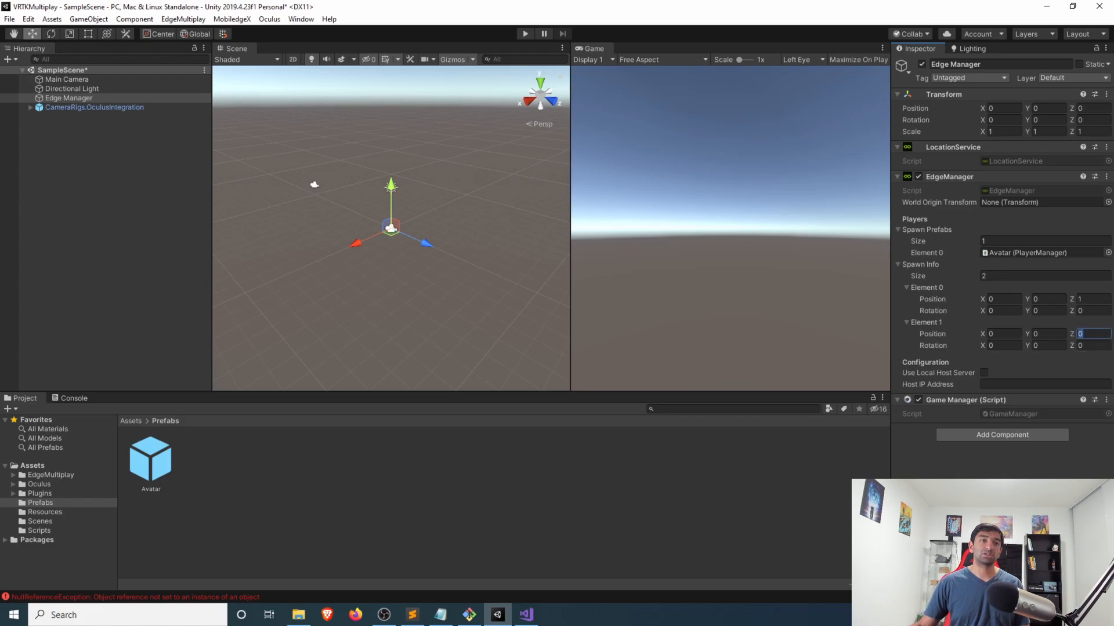
pyautogui.write('-1')
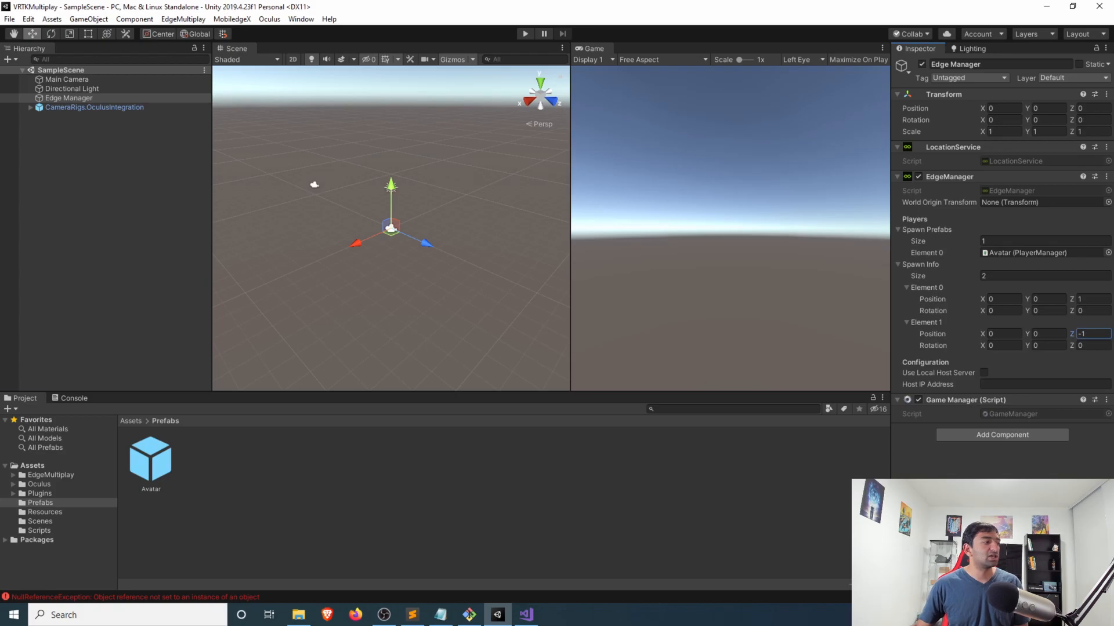
pyautogui.doubleClick(150, 455)
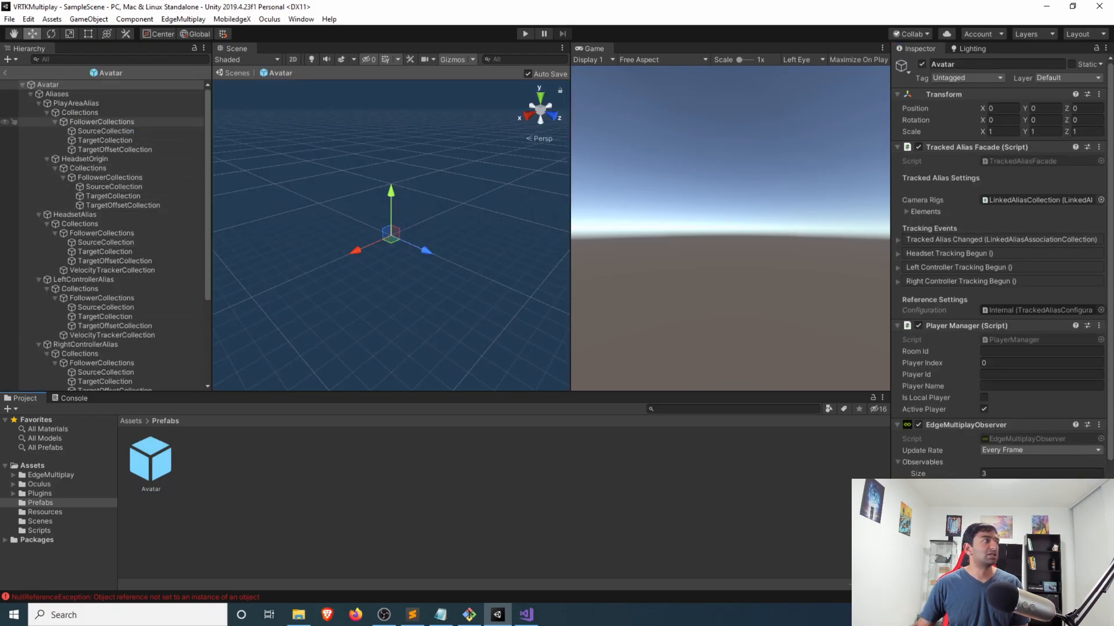
# Add a Sphere head under HeadsetOrigin in the Avatar prefab.
pyautogui.click(91, 159)
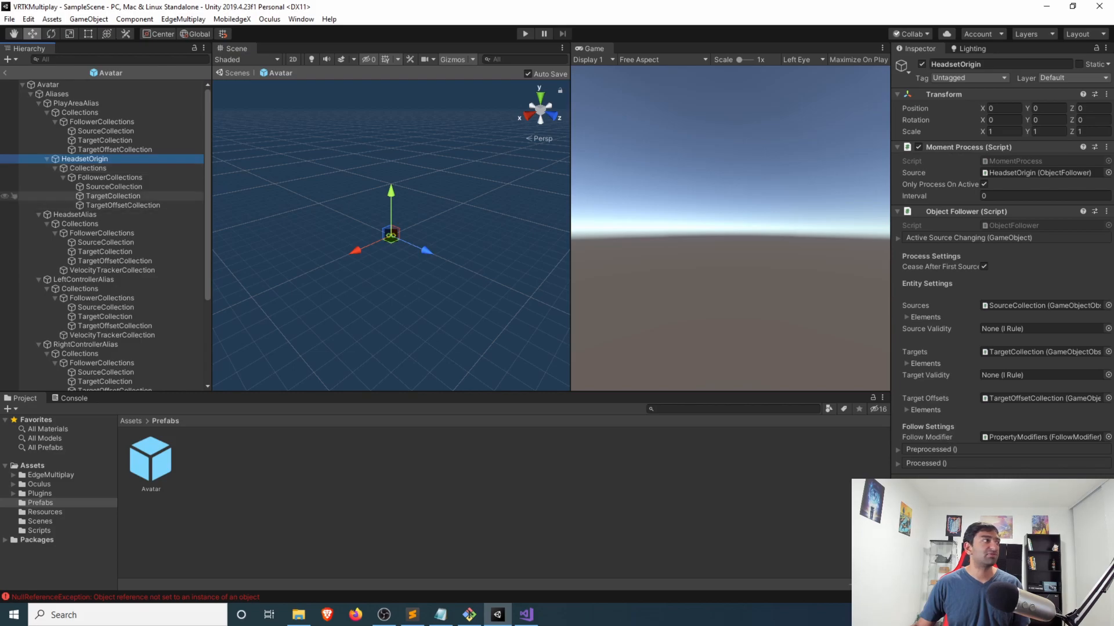
pyautogui.rightClick(87, 158)
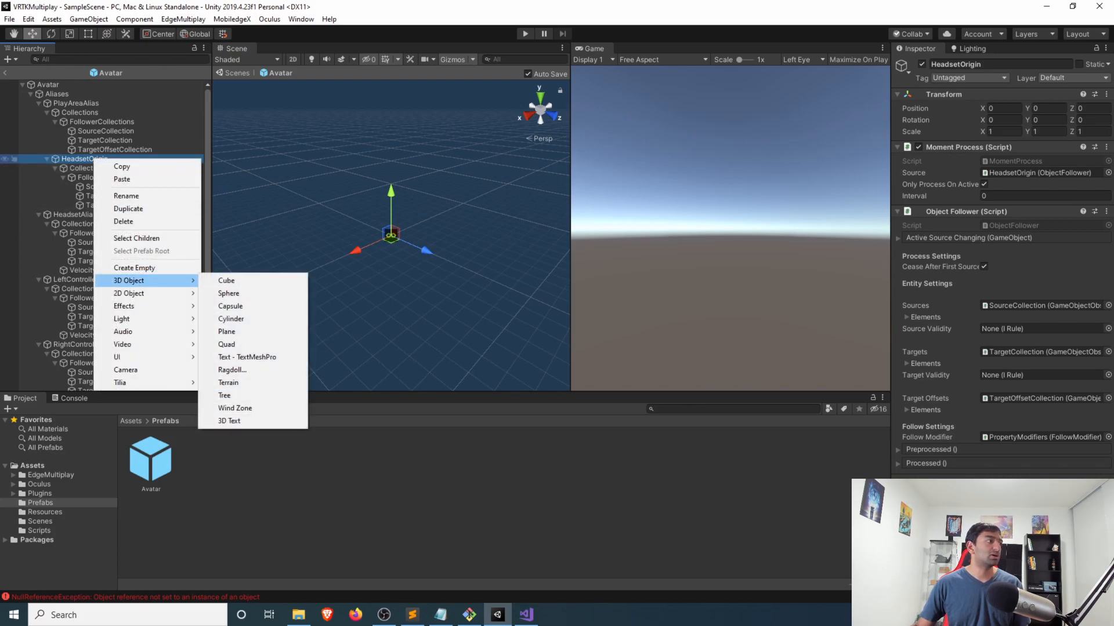
pyautogui.click(229, 294)
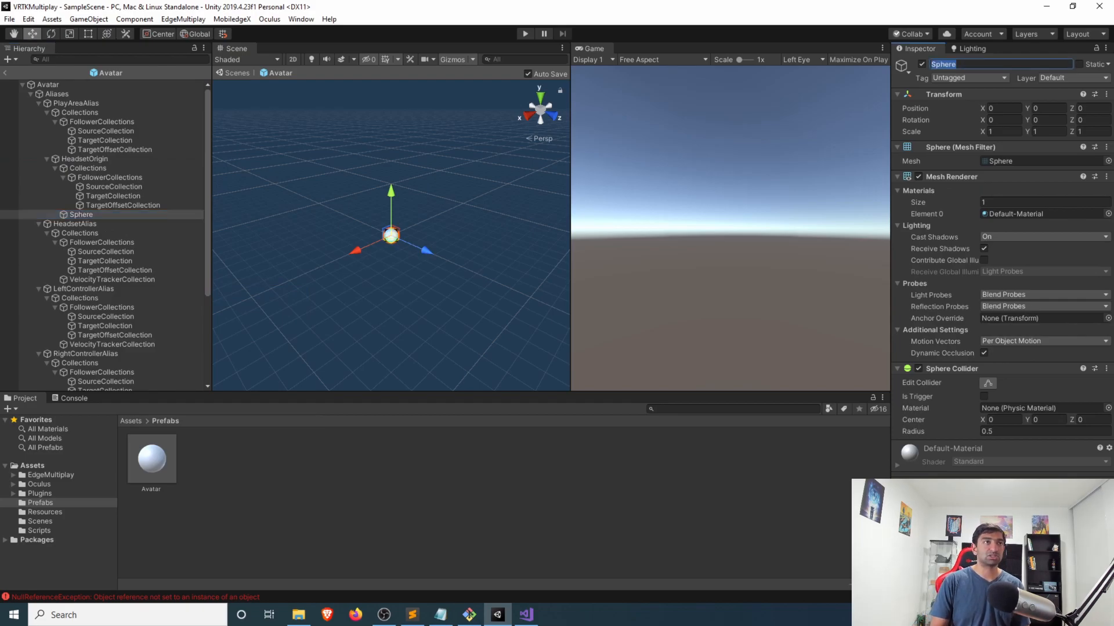
# Add Capsule hands under LeftControllerAlias and RightControllerAlias, then exit Prefab Mode.
pyautogui.click(79, 298)
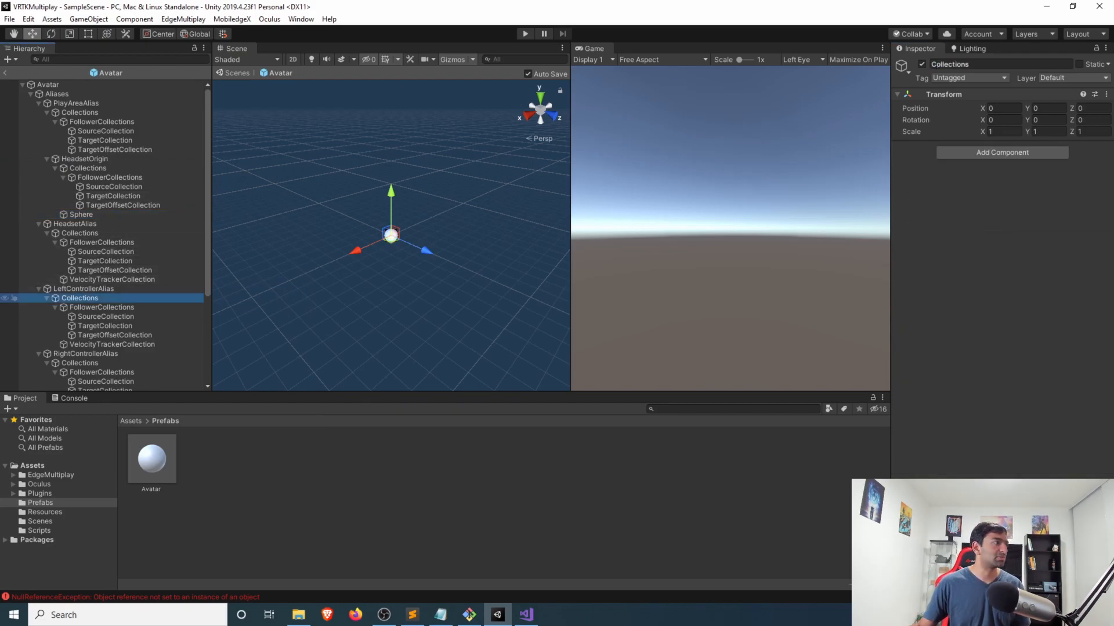
pyautogui.rightClick(78, 289)
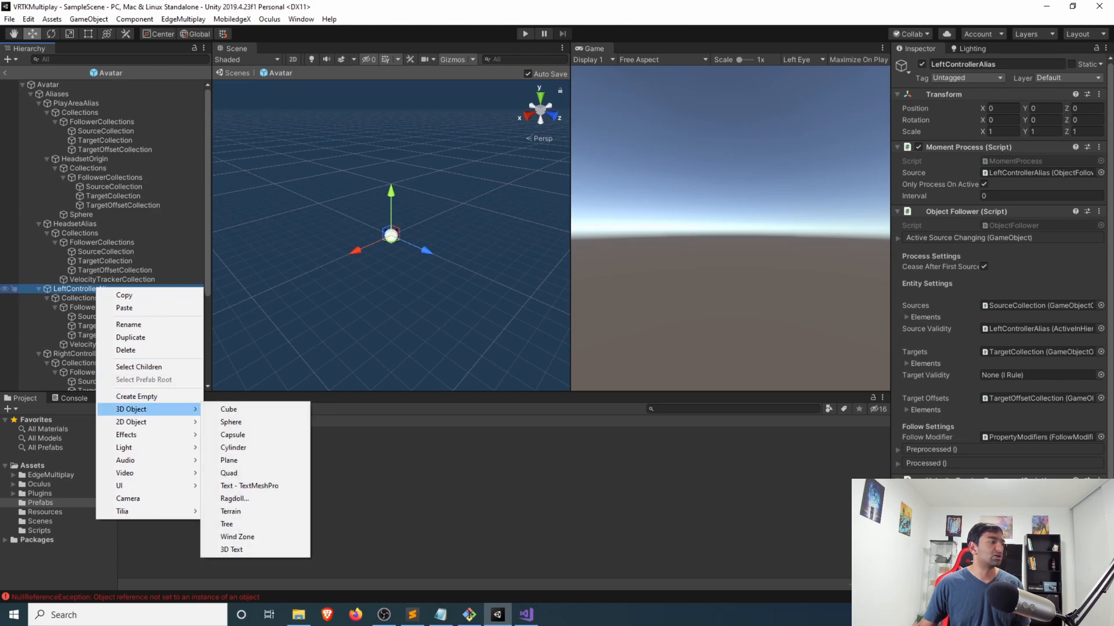
pyautogui.click(232, 434)
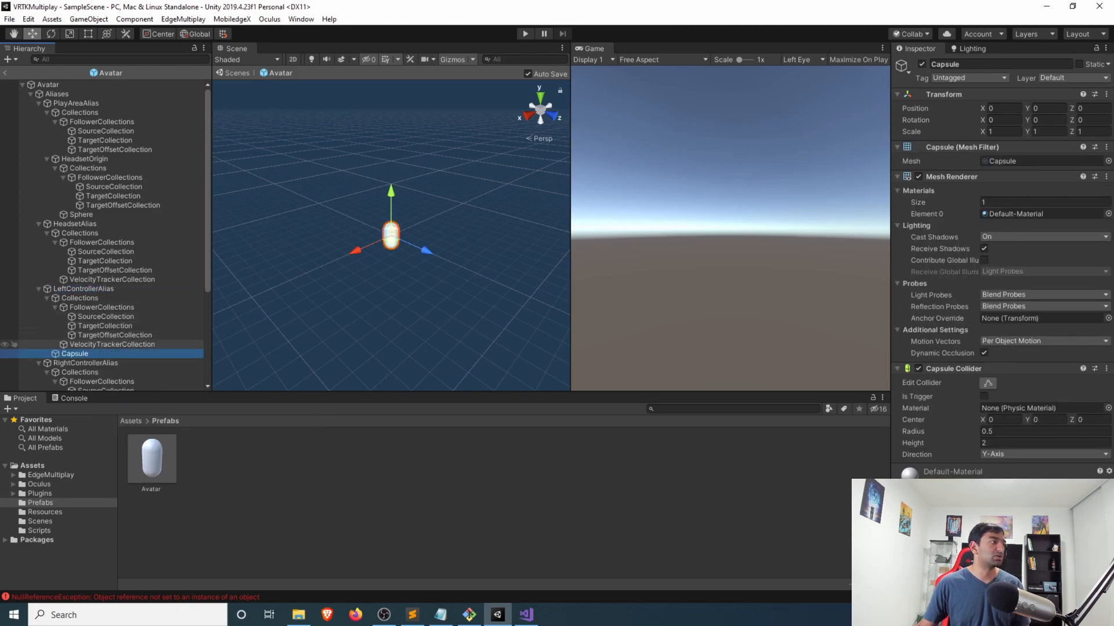
pyautogui.rightClick(84, 257)
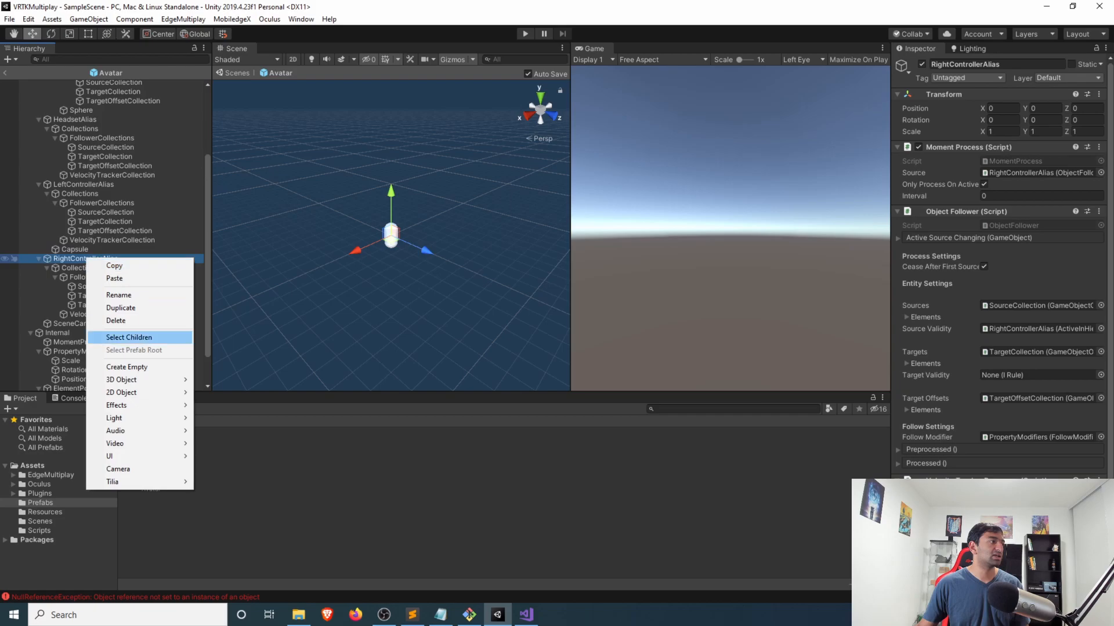
pyautogui.moveTo(121, 379)
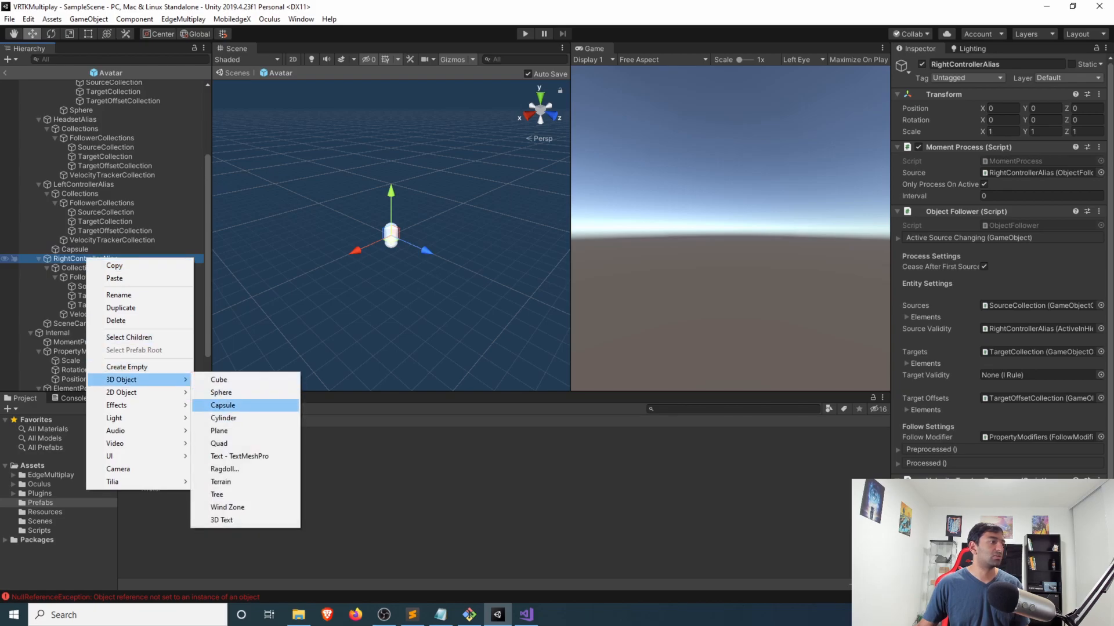
pyautogui.click(222, 405)
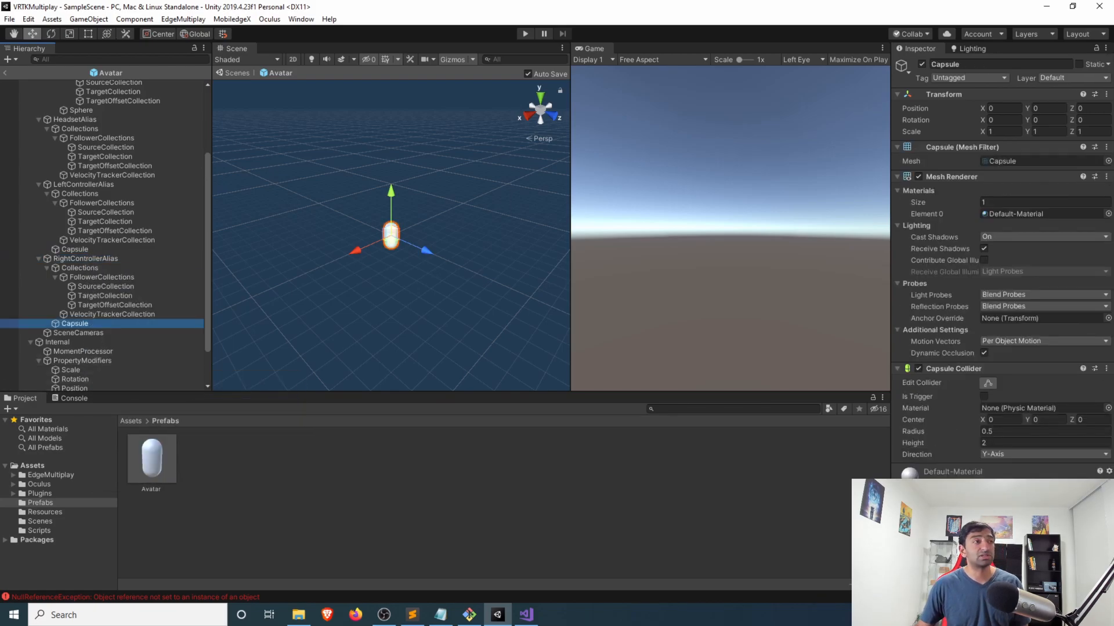
pyautogui.click(525, 34)
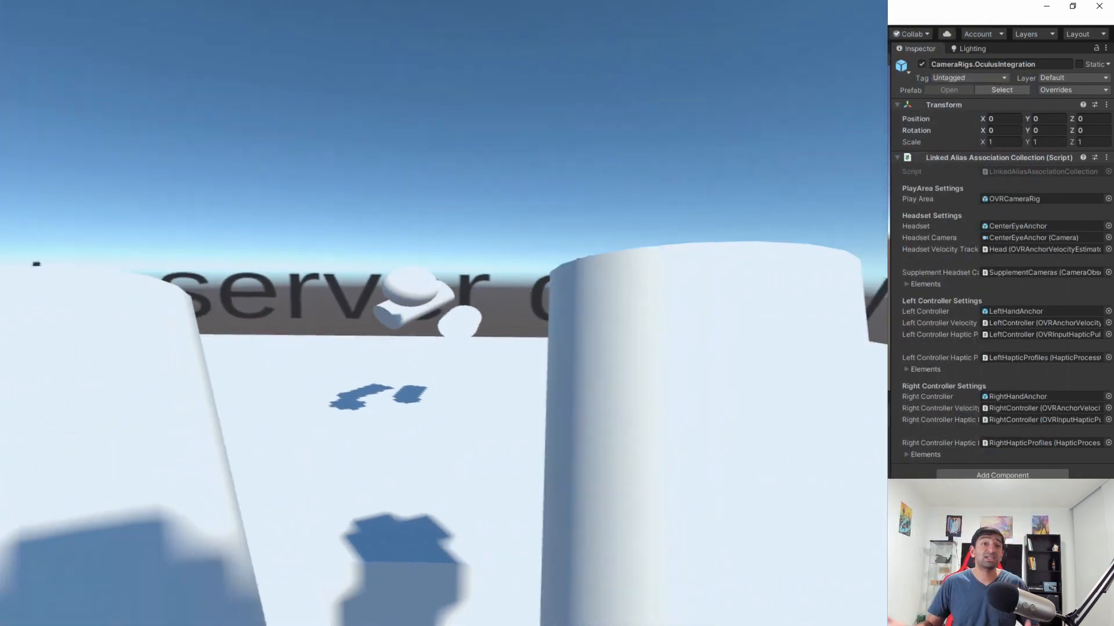